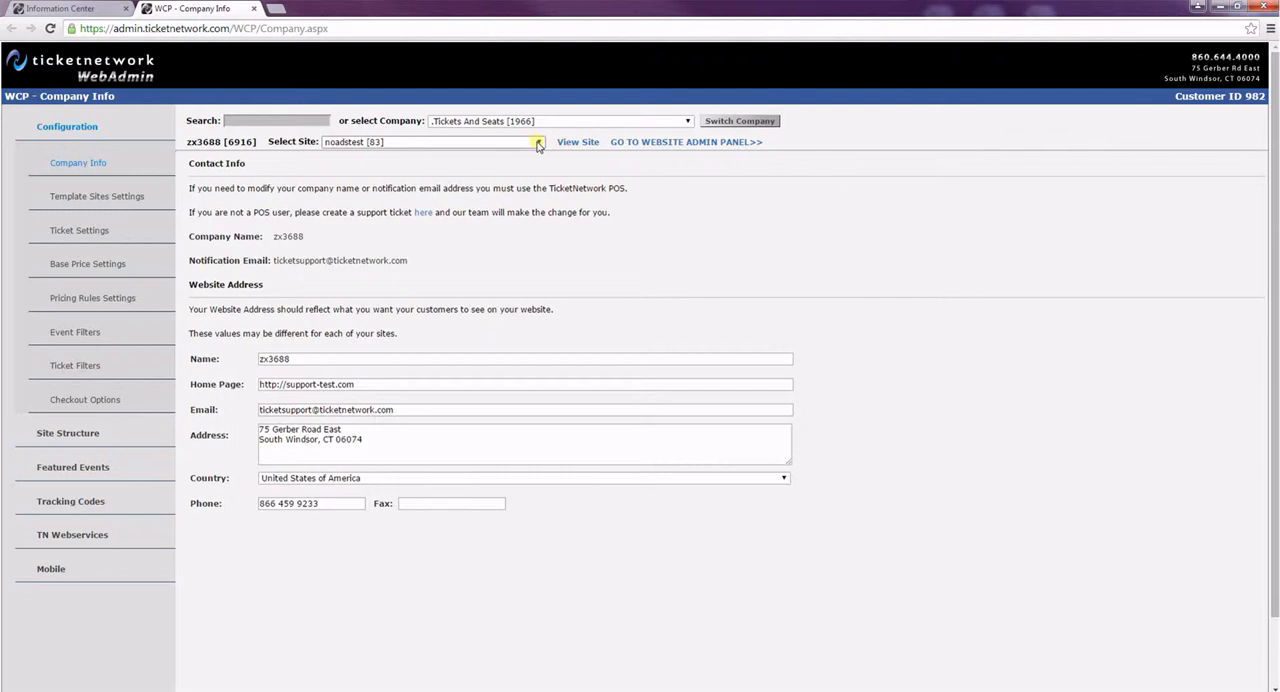
Enter the website admin panel and show the Event Pages list of sixteen events.
left_click(686, 141)
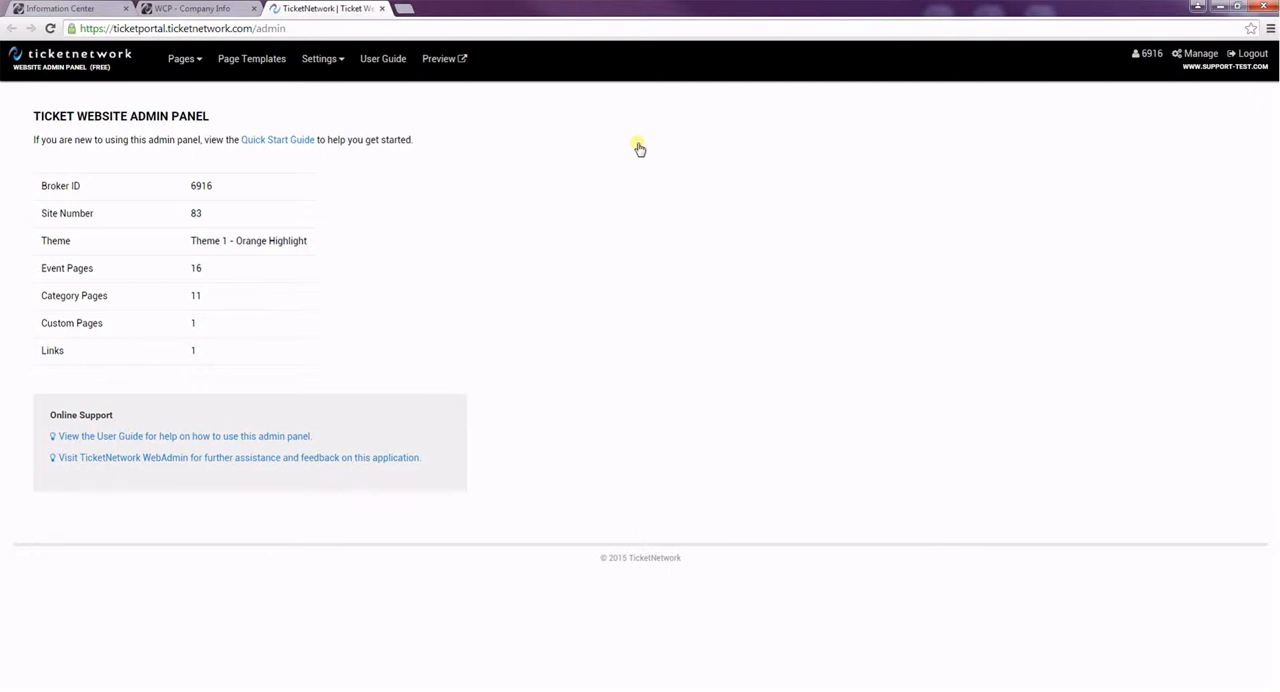
left_click(200, 59)
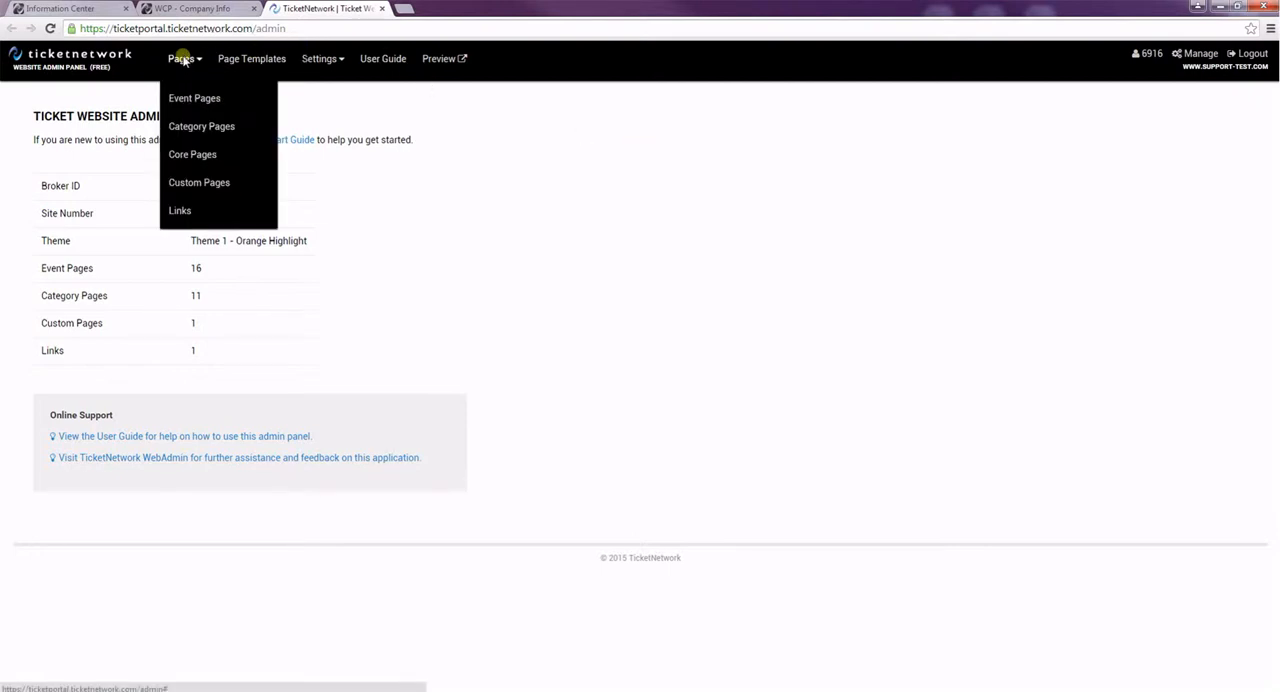
left_click(195, 98)
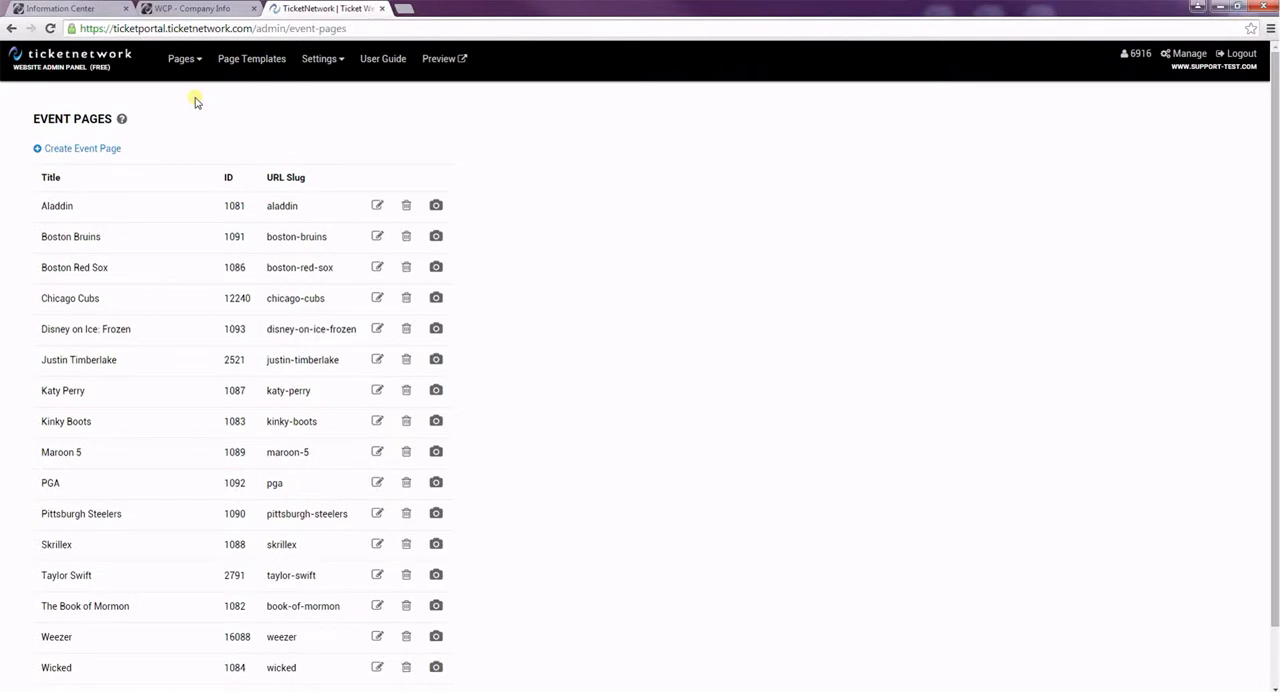
mouse_move(204, 114)
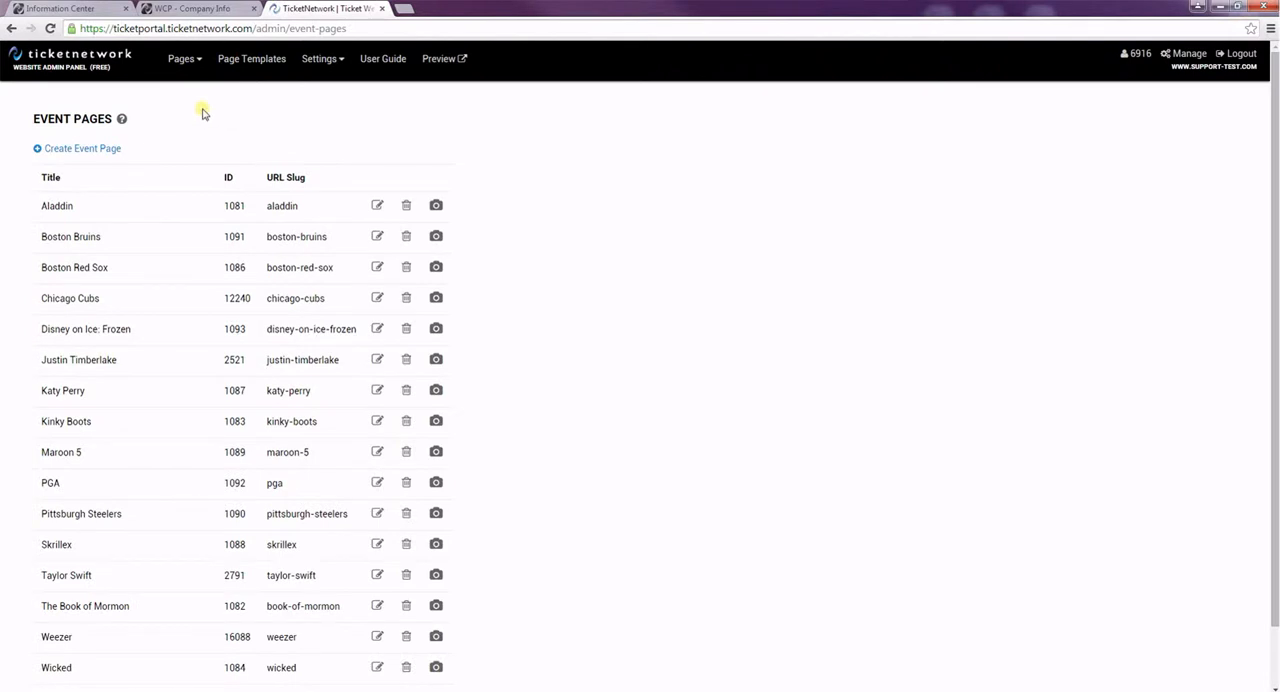
Create an event page titled 'Bob Dylan' with browser title 'Bob Dylan Tickets'.
left_click(82, 148)
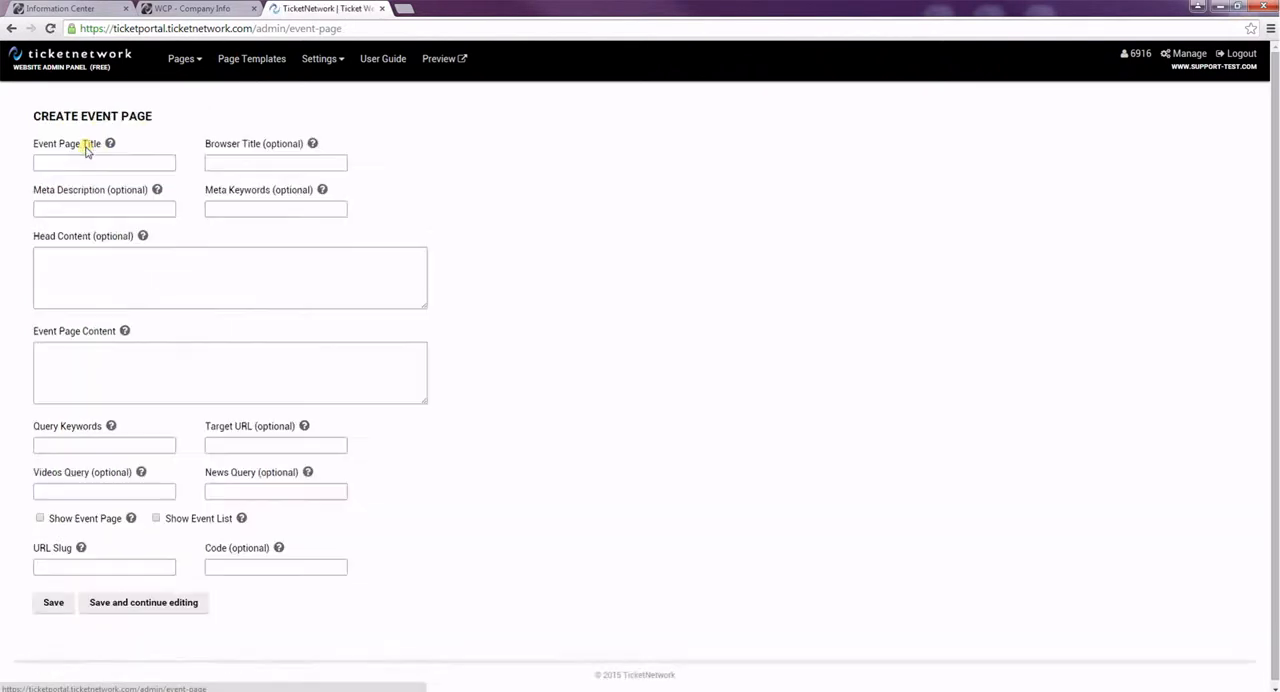
left_click(104, 162)
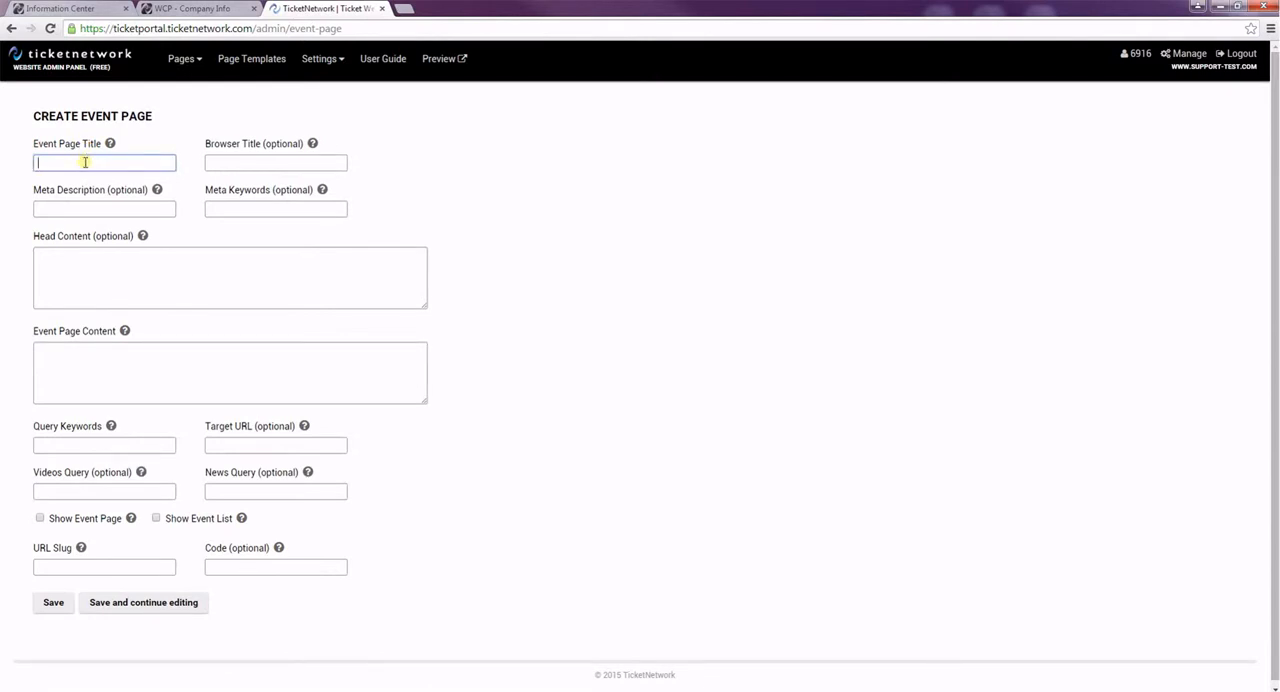
type("Bob Dyl")
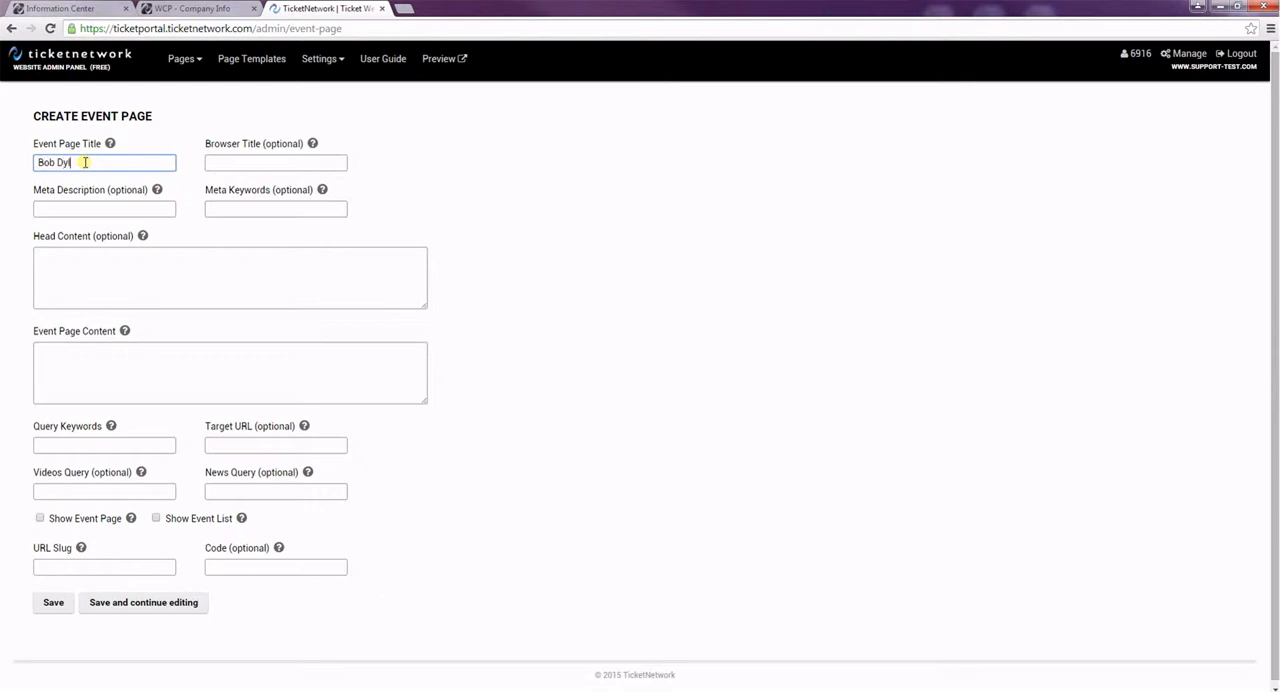
type("an")
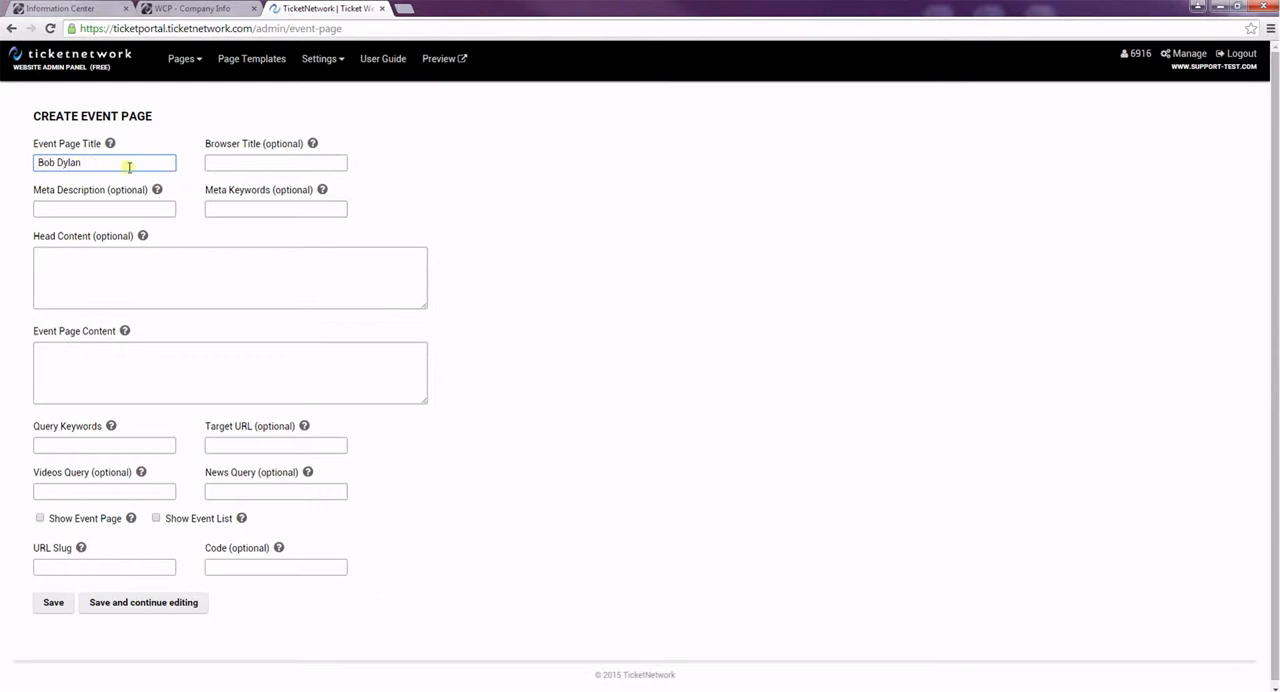
left_click(276, 162)
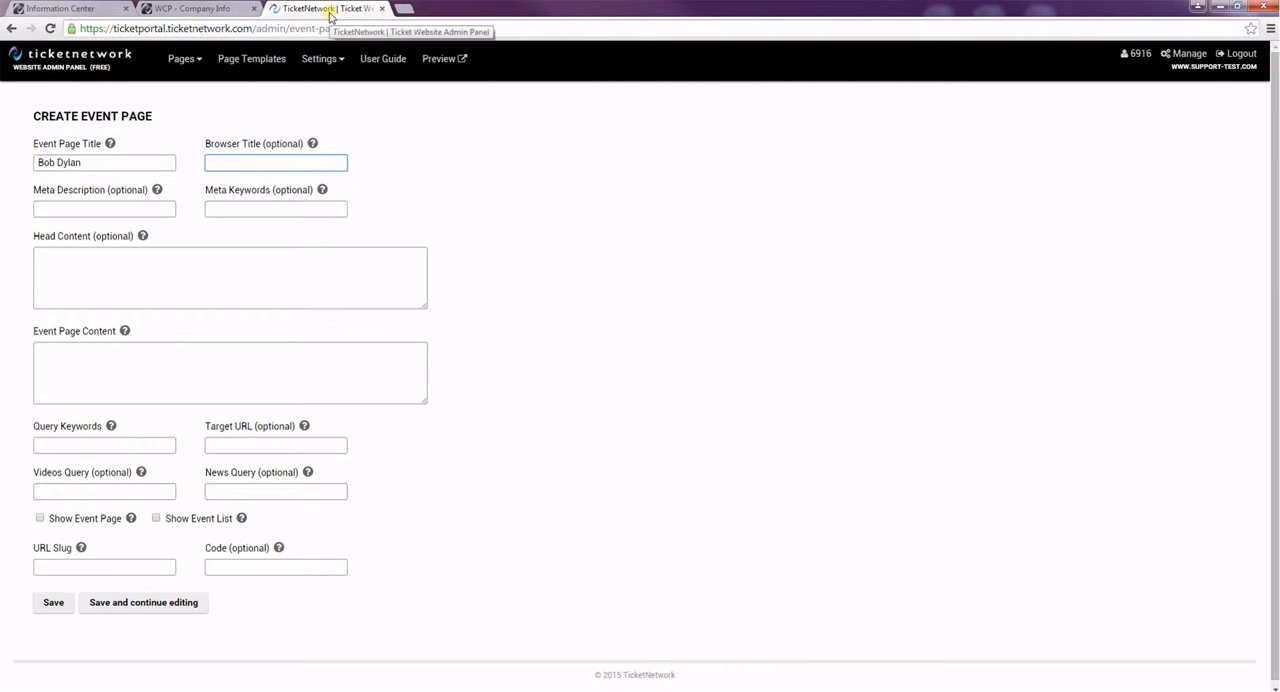
type("B")
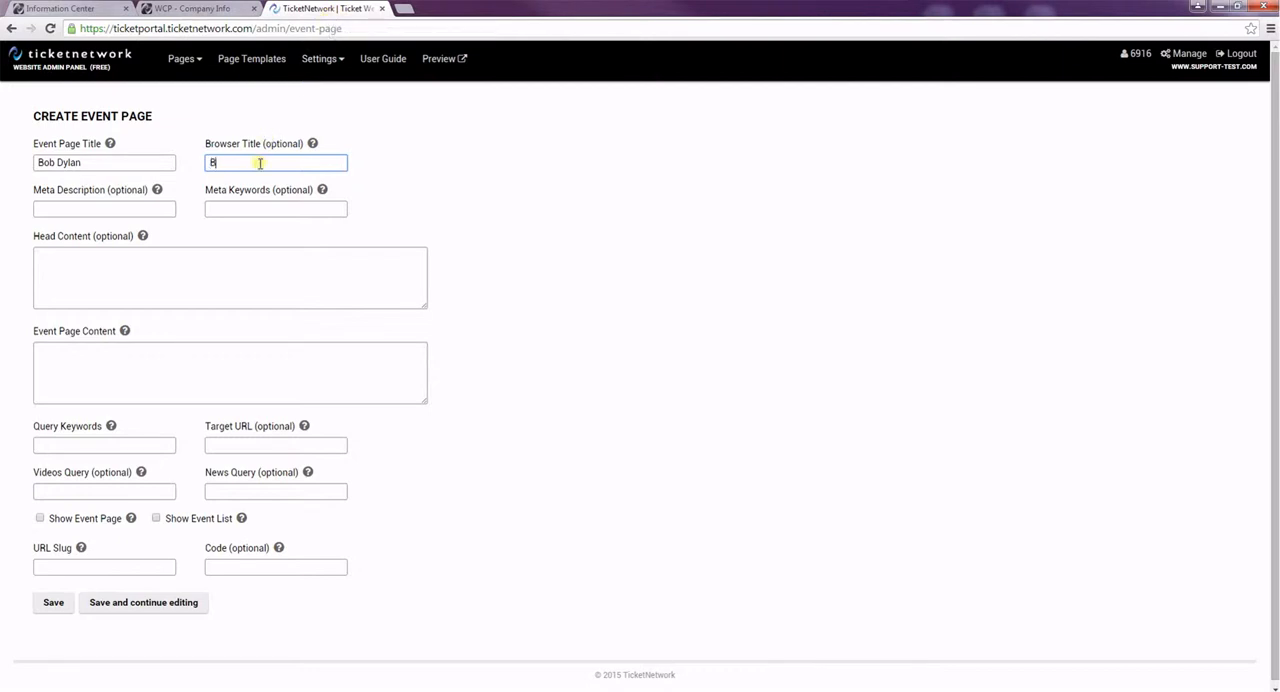
type("ob Dylan")
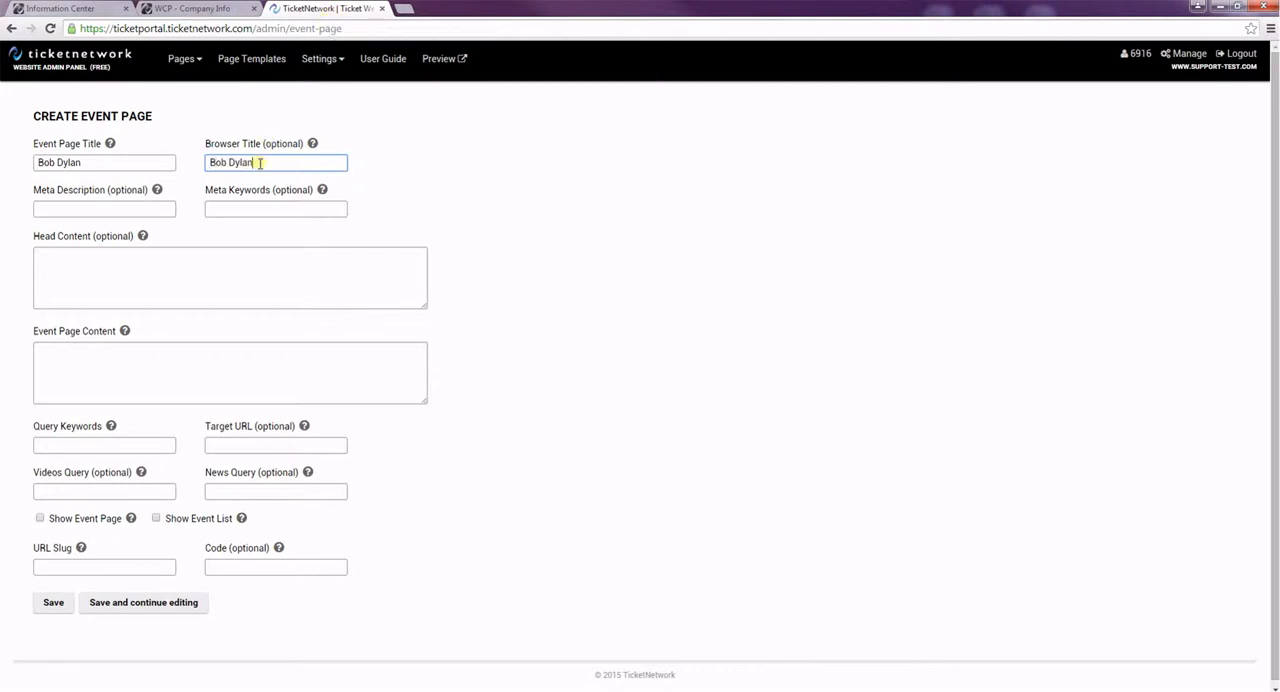
type("Tickets")
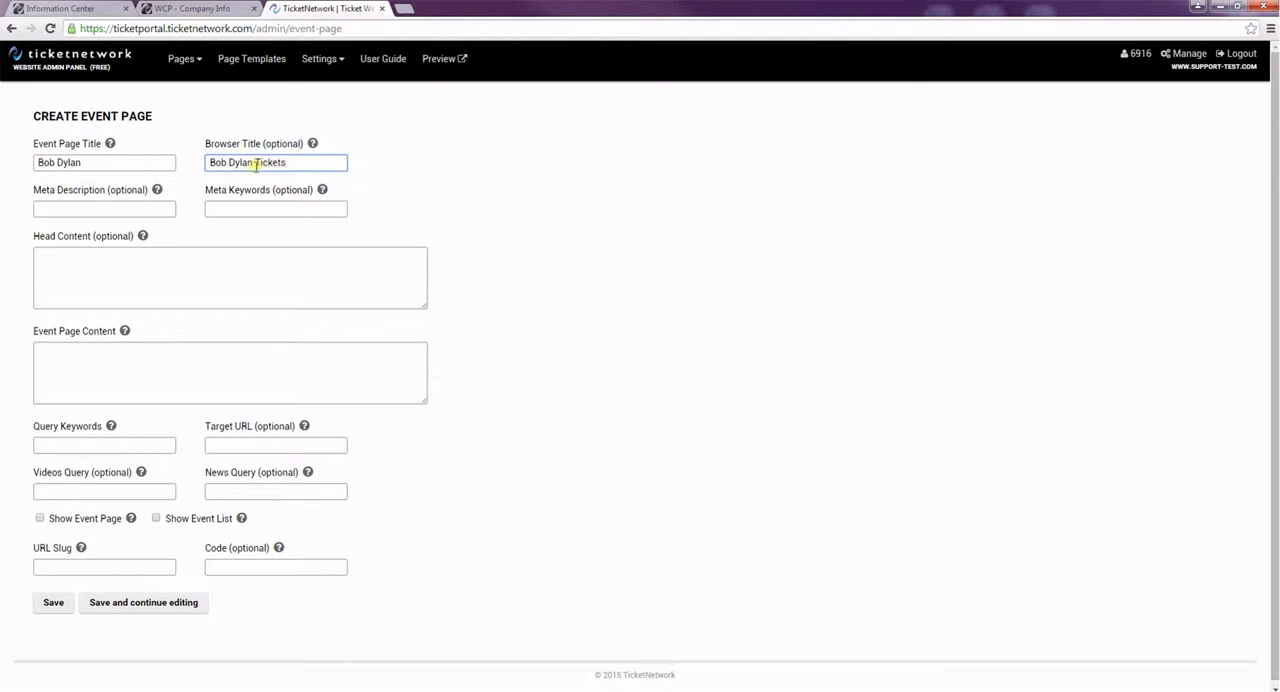
left_click(104, 209)
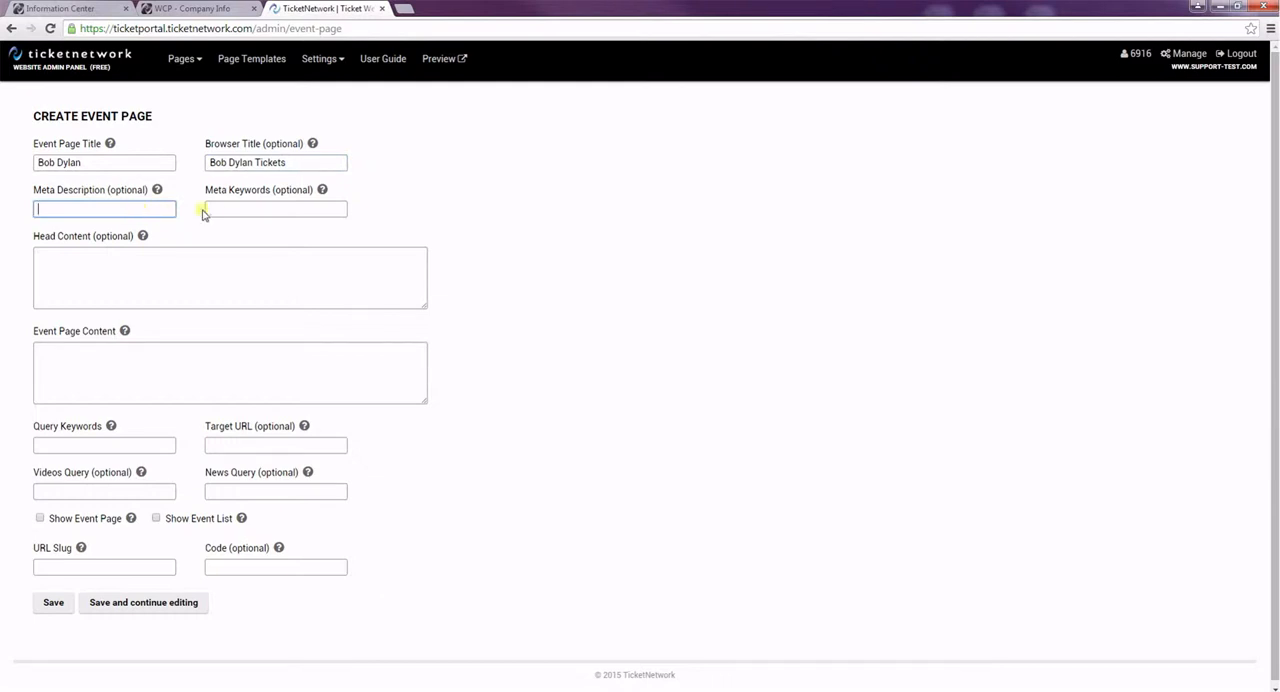
left_click(275, 209)
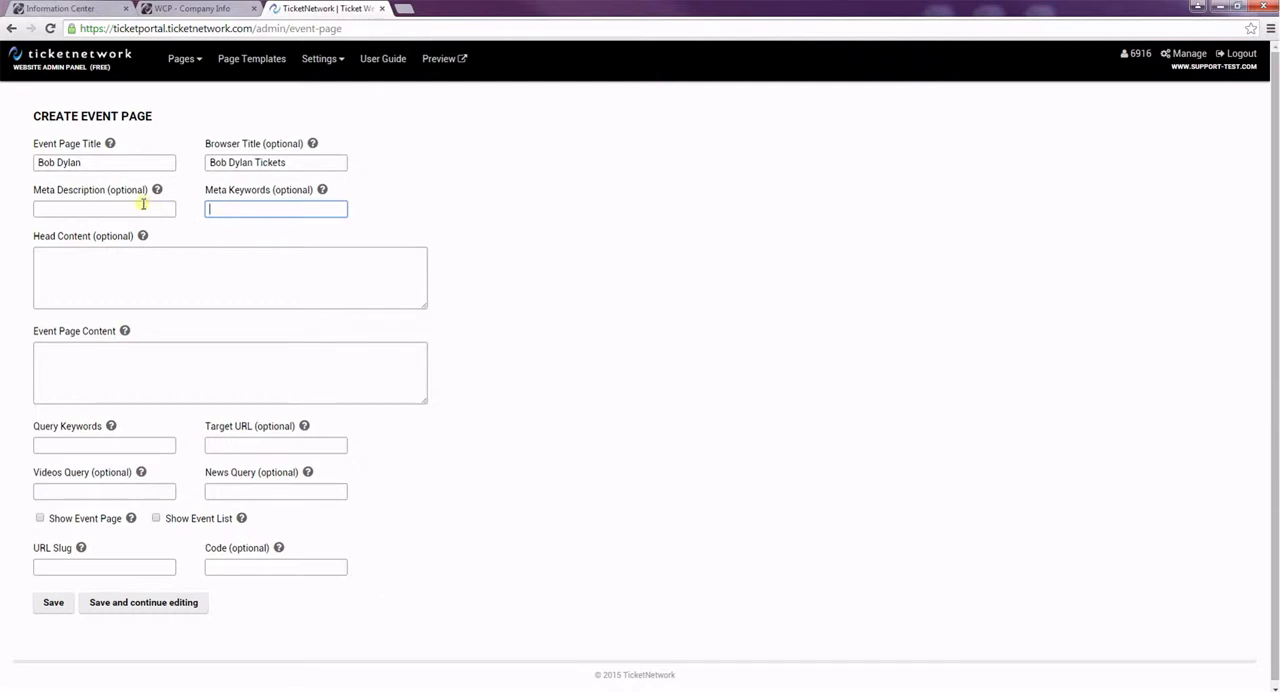
mouse_move(130, 210)
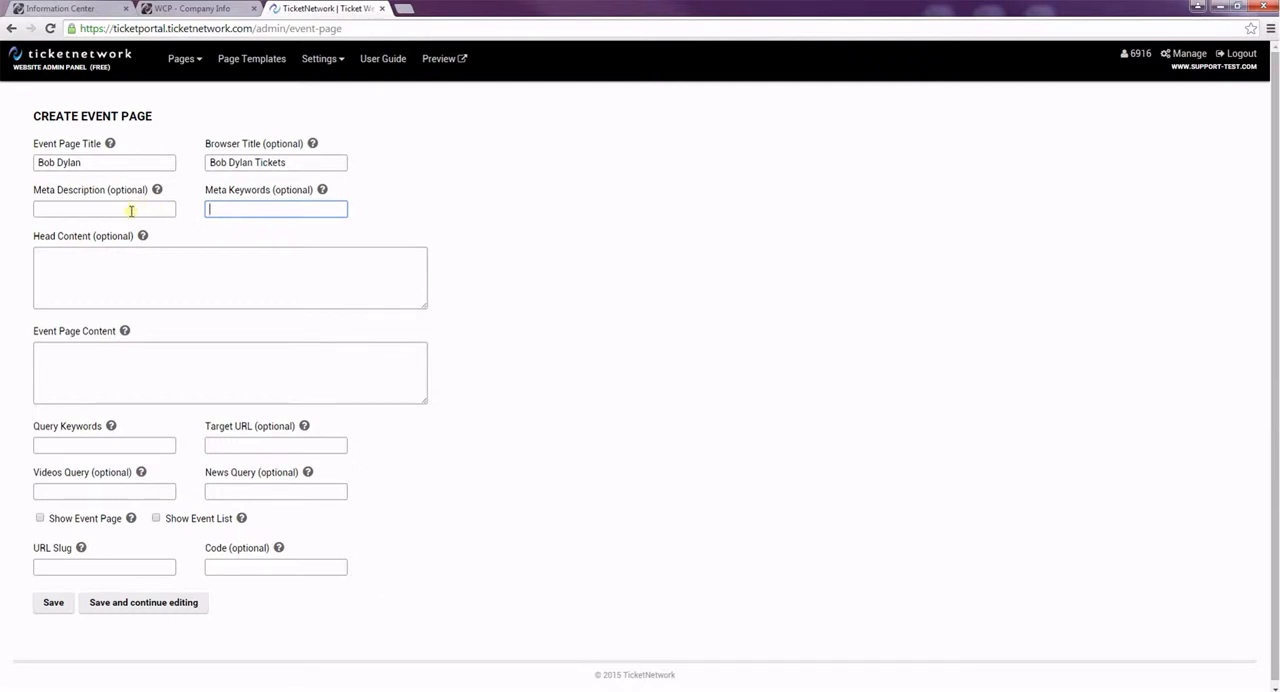
mouse_move(124, 274)
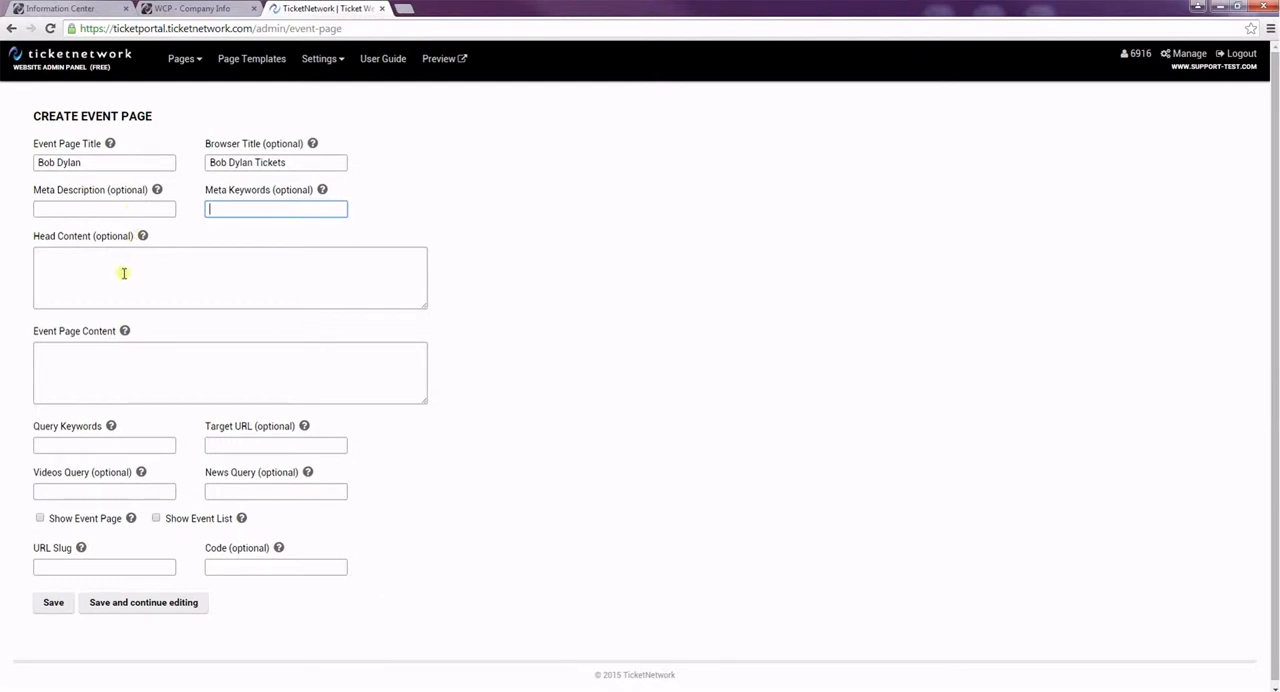
left_click(128, 267)
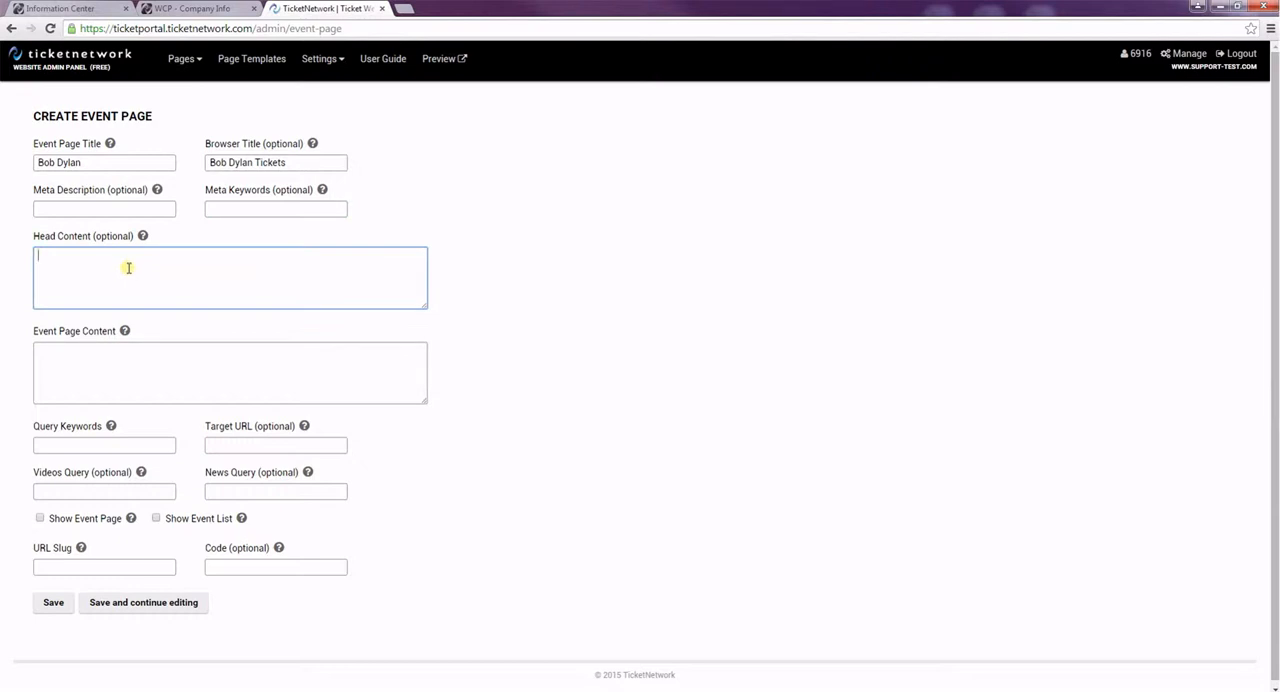
mouse_move(188, 282)
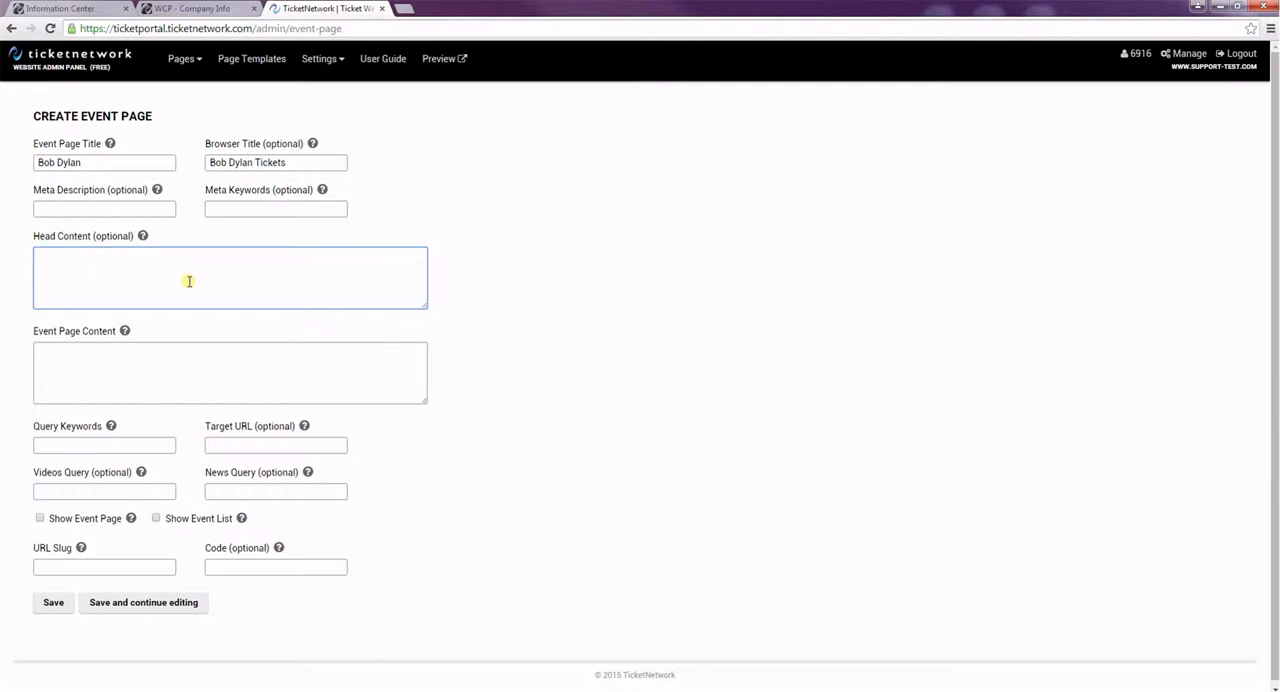
mouse_move(173, 288)
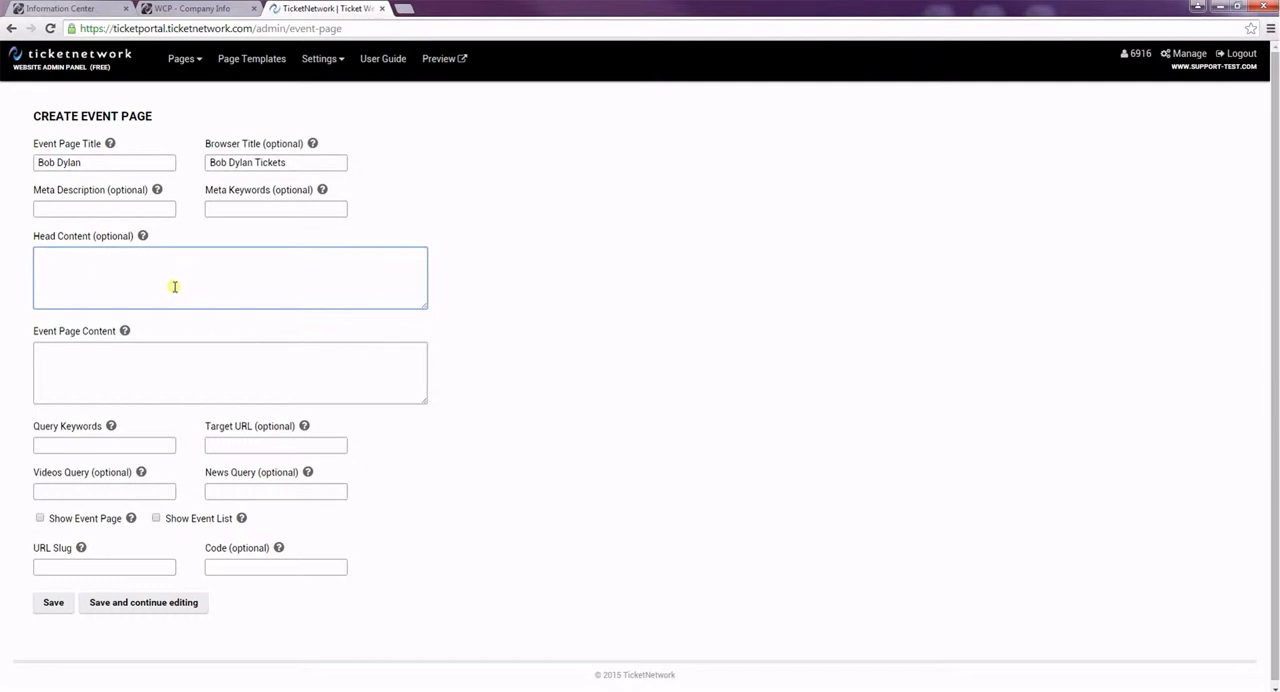
left_click(150, 372)
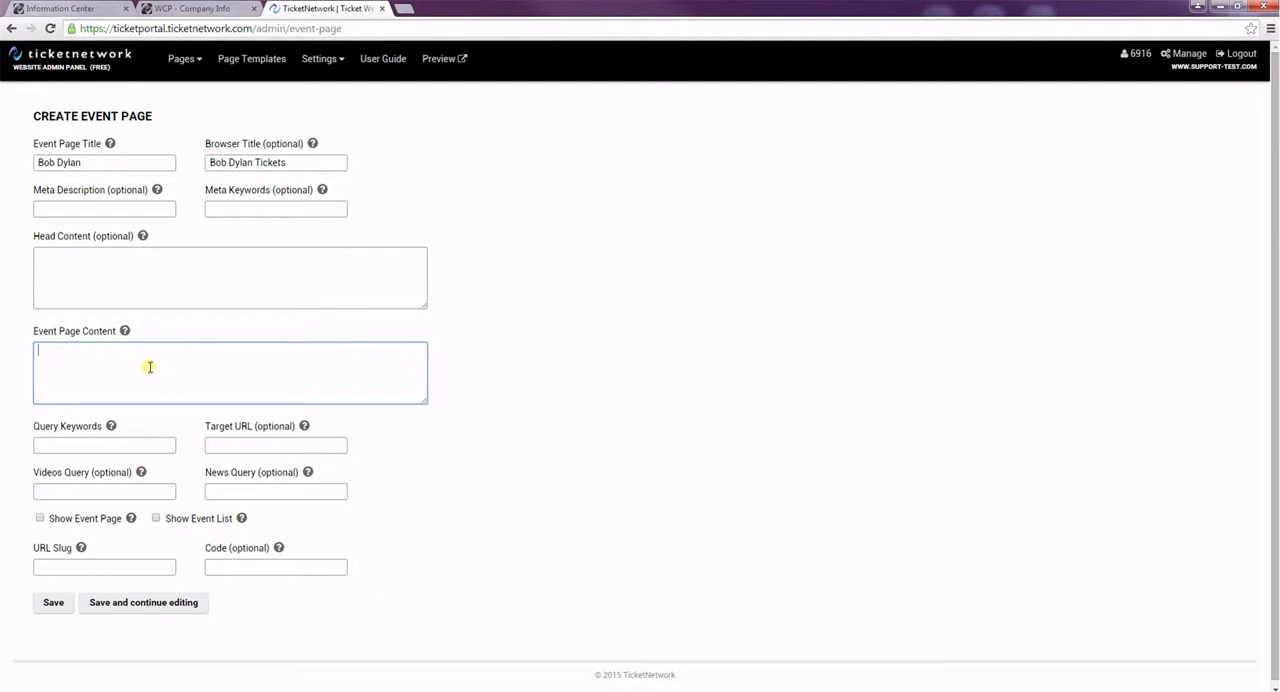
Enter the content 'Come and get your tickets for Bob Dylan's new tour today!'.
type("Come and")
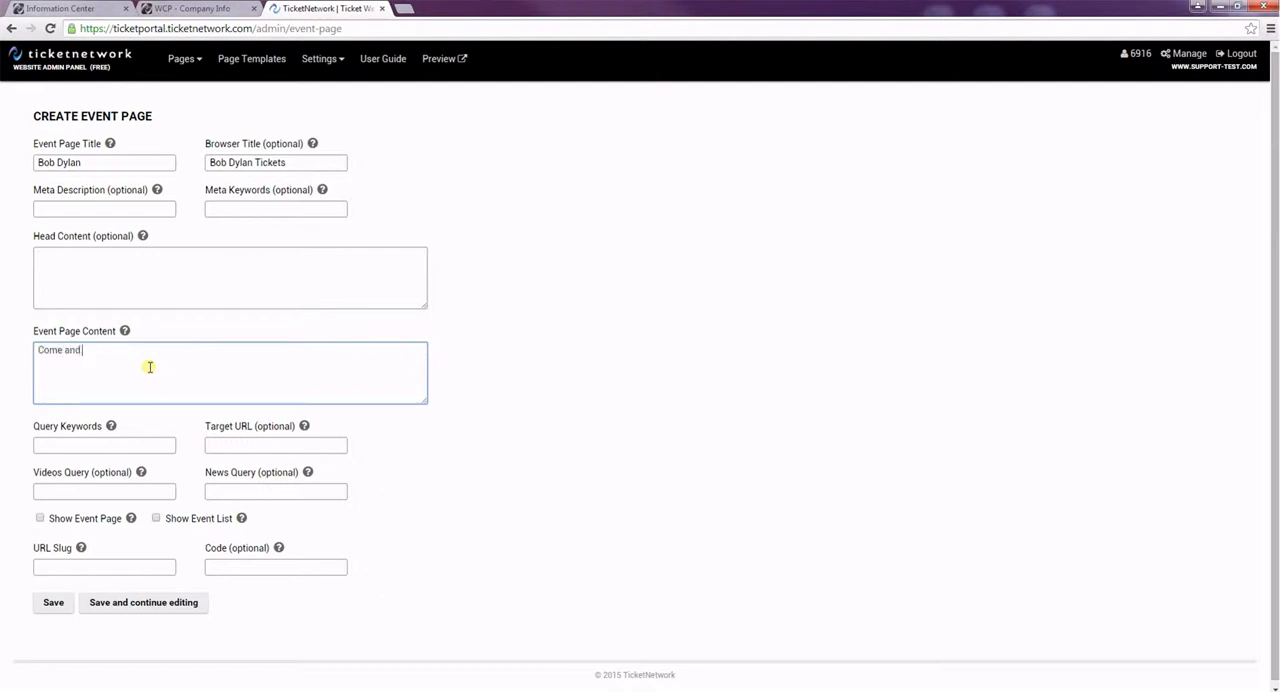
type("get your tickets")
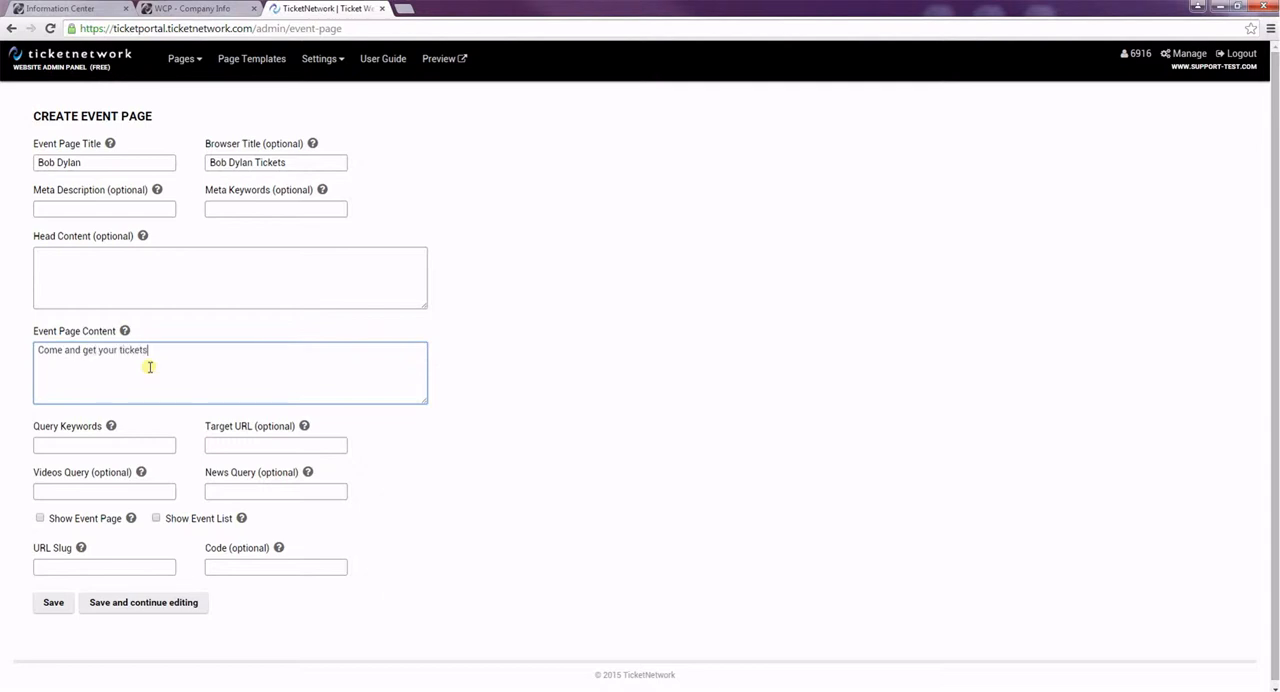
type("for Bob Dy")
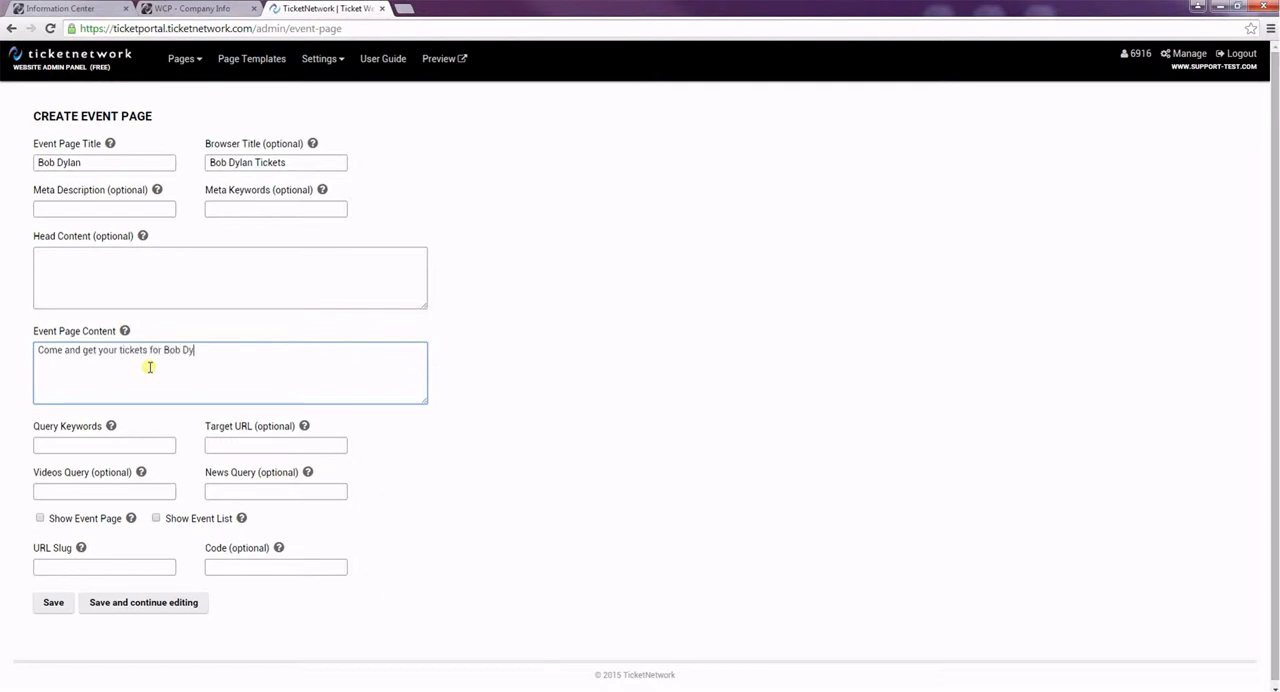
type("lan's new to")
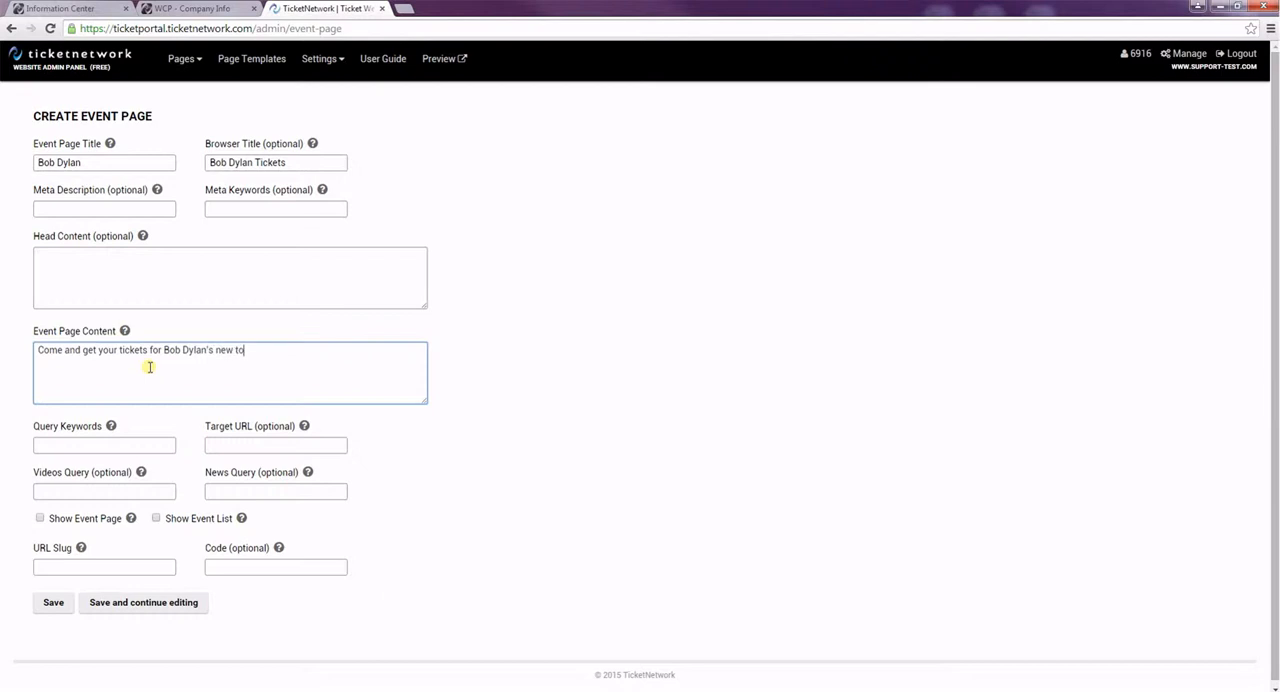
type("ur today!")
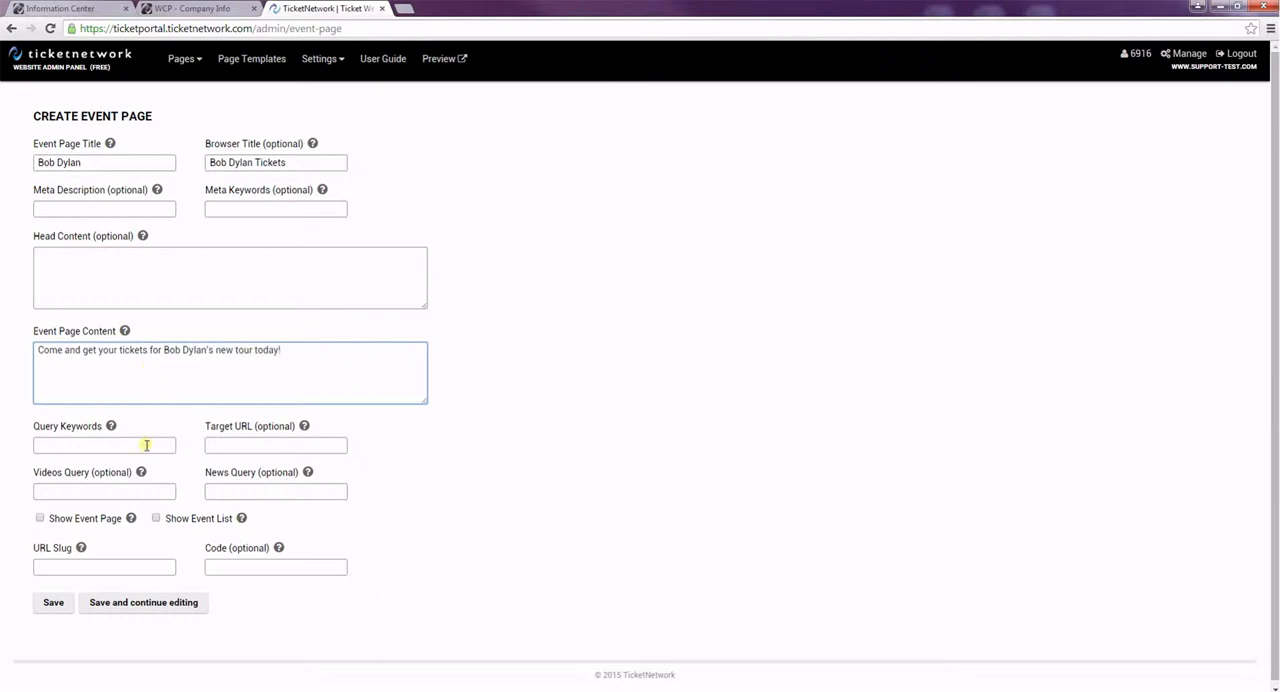
Set query keywords to 'Bob Dylan' and check the Target URL tooltip, leaving it empty.
left_click(104, 445)
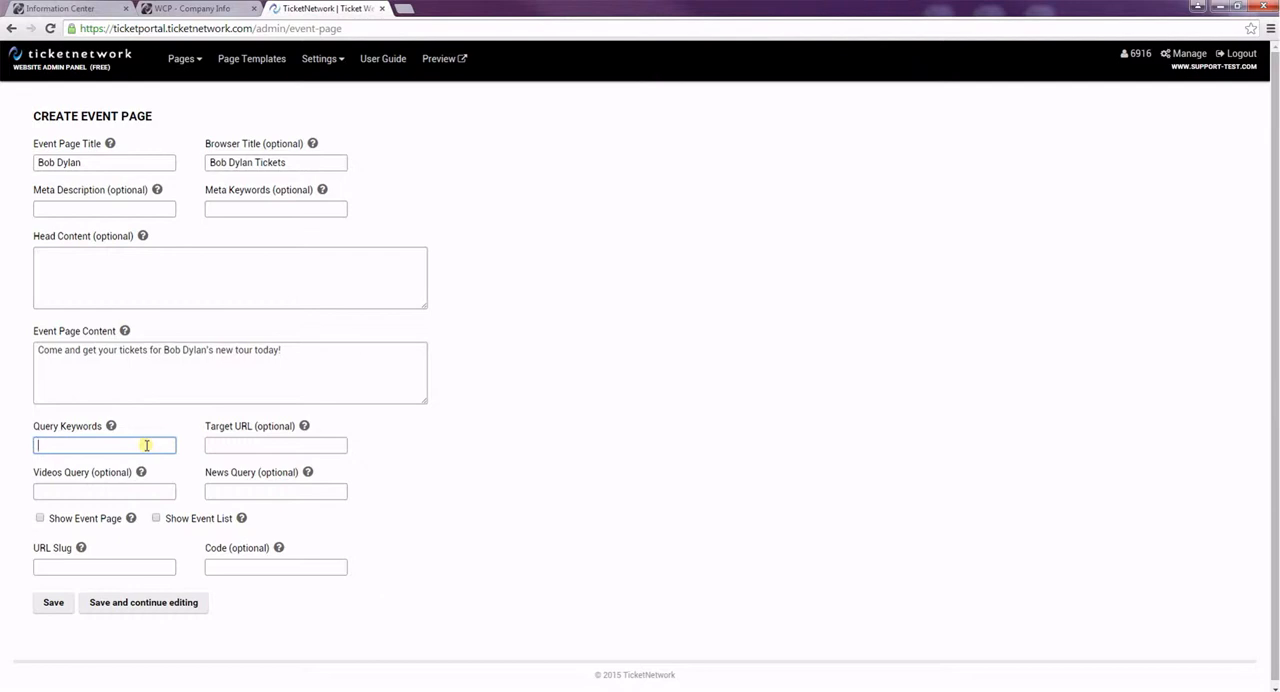
type("Bob Dylan")
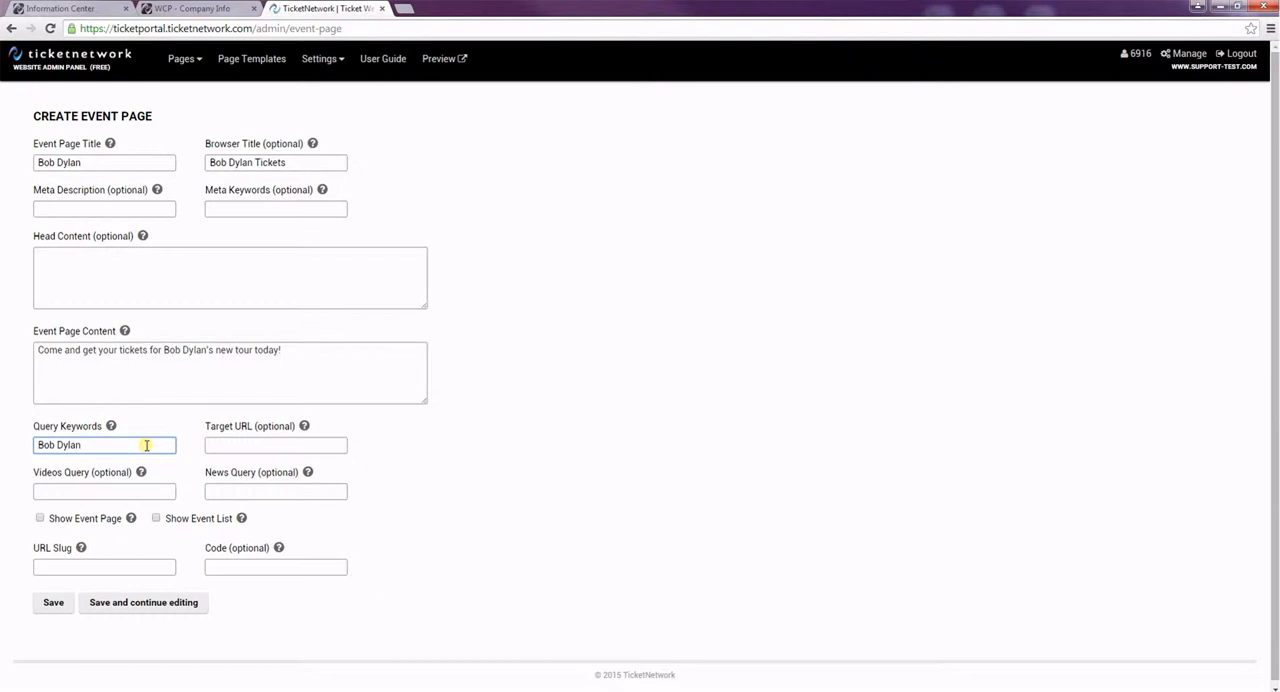
mouse_move(152, 445)
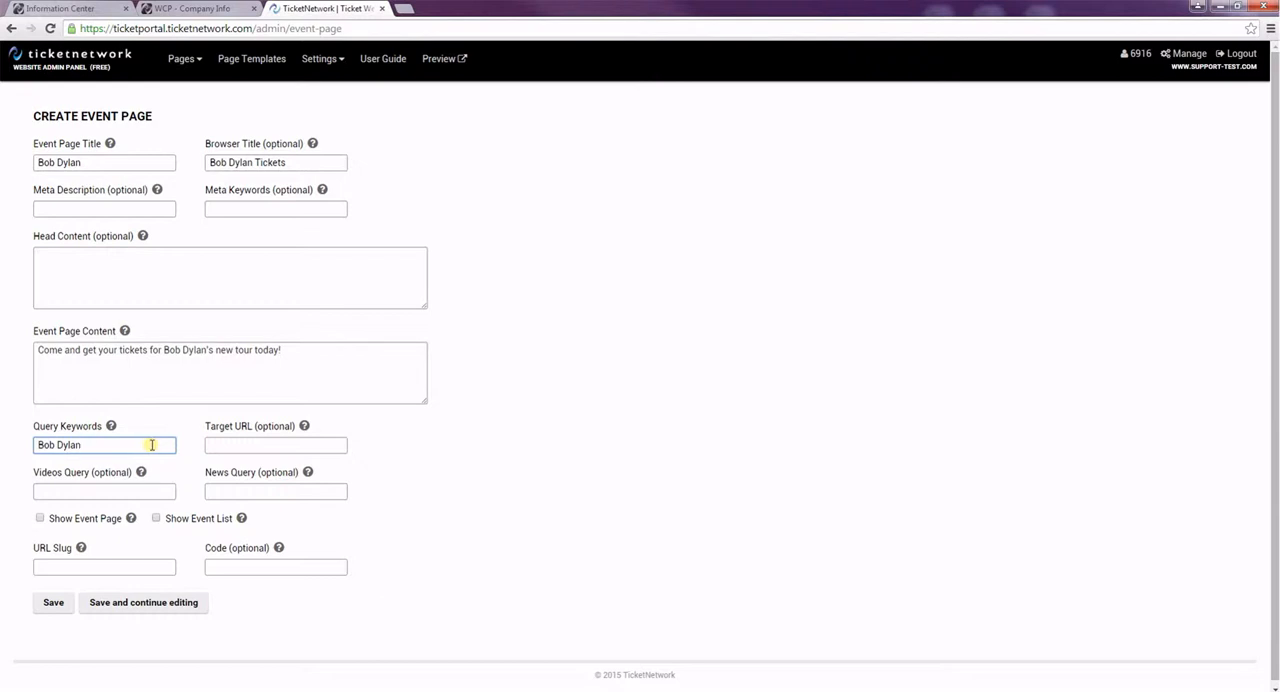
left_click(275, 446)
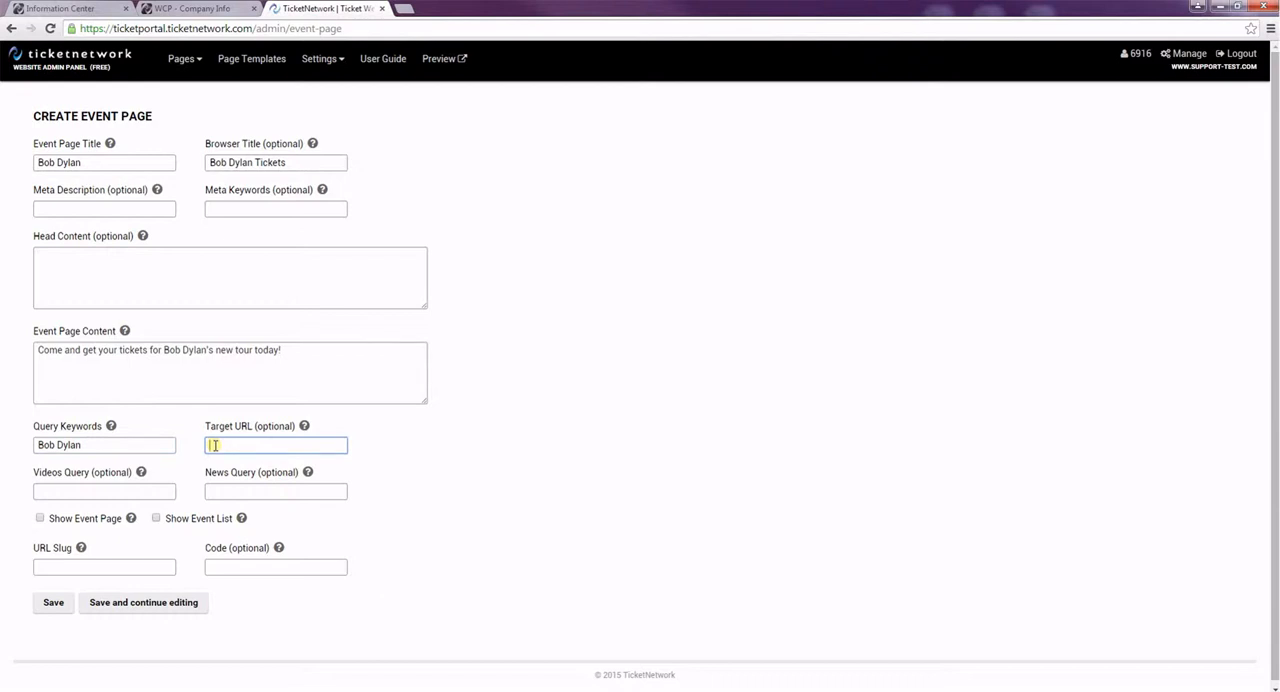
mouse_move(282, 446)
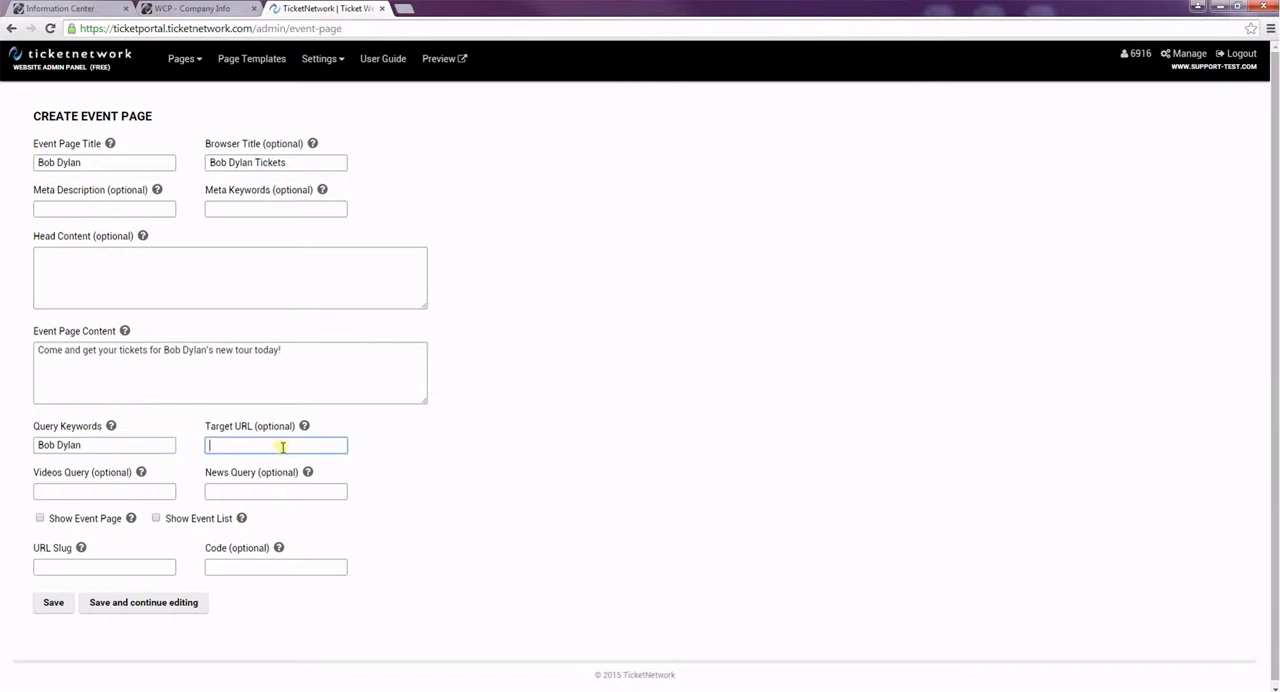
mouse_move(303, 426)
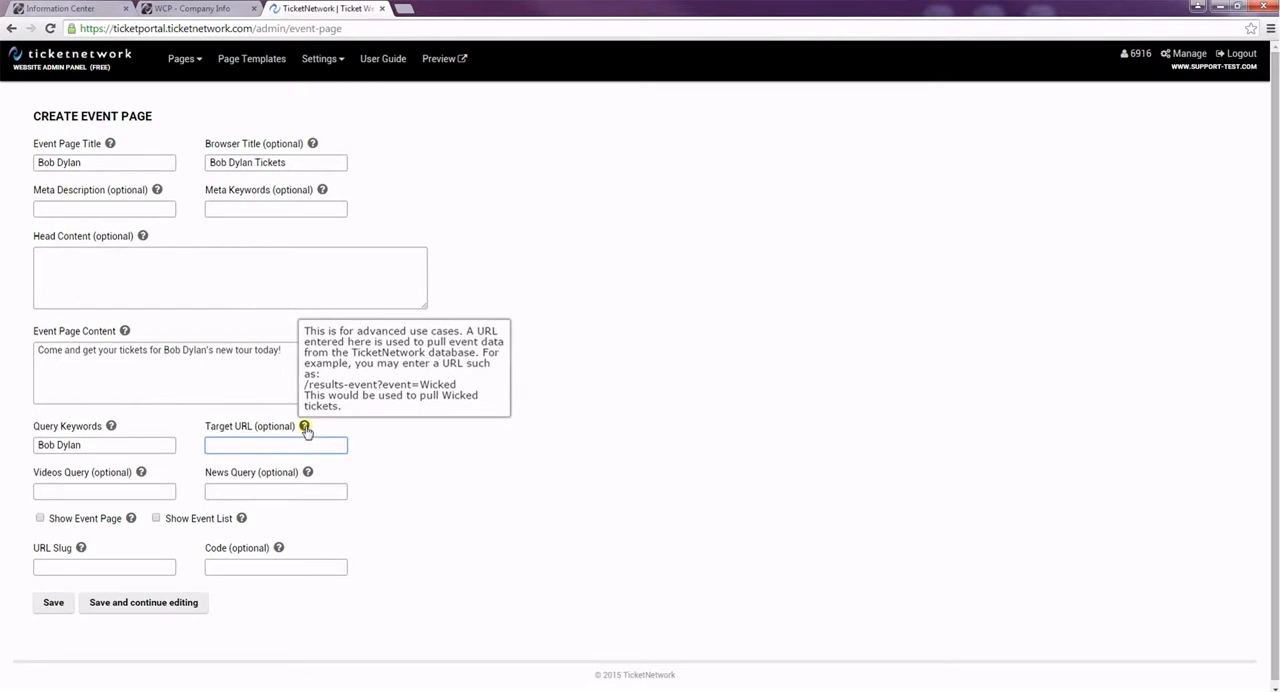
left_click(275, 445)
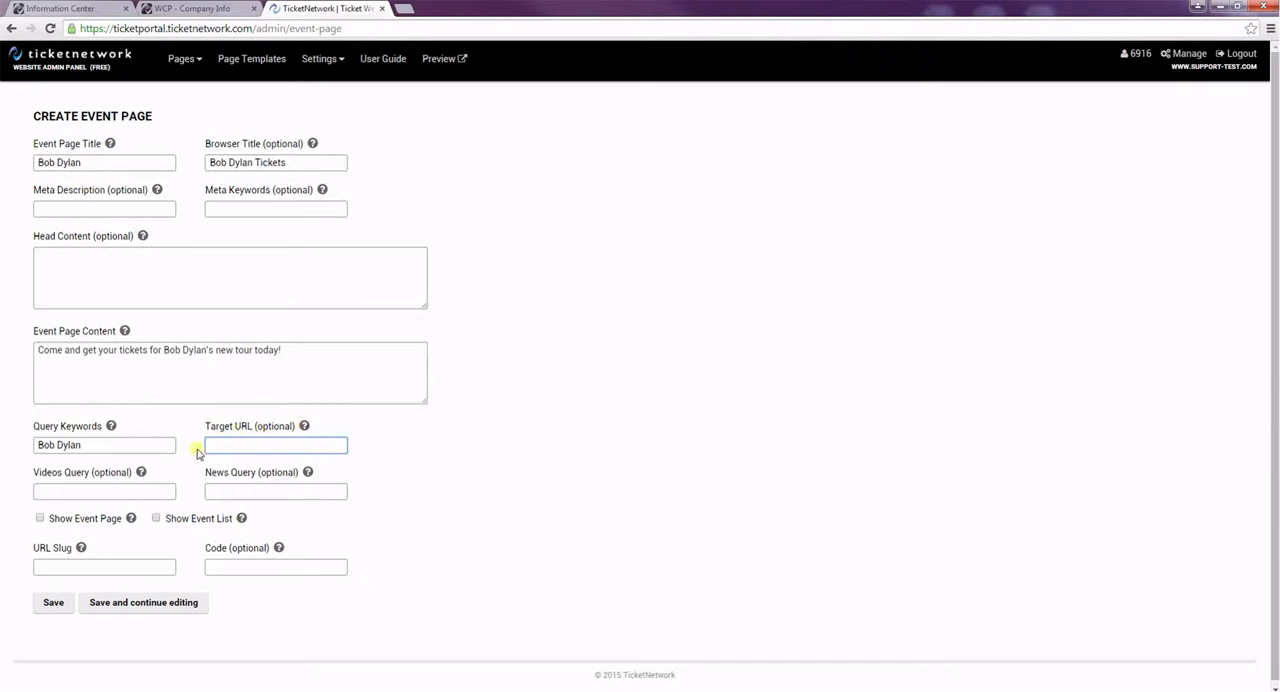
Enter 'Bob Dylan' as both the videos query and the news query.
left_click(104, 492)
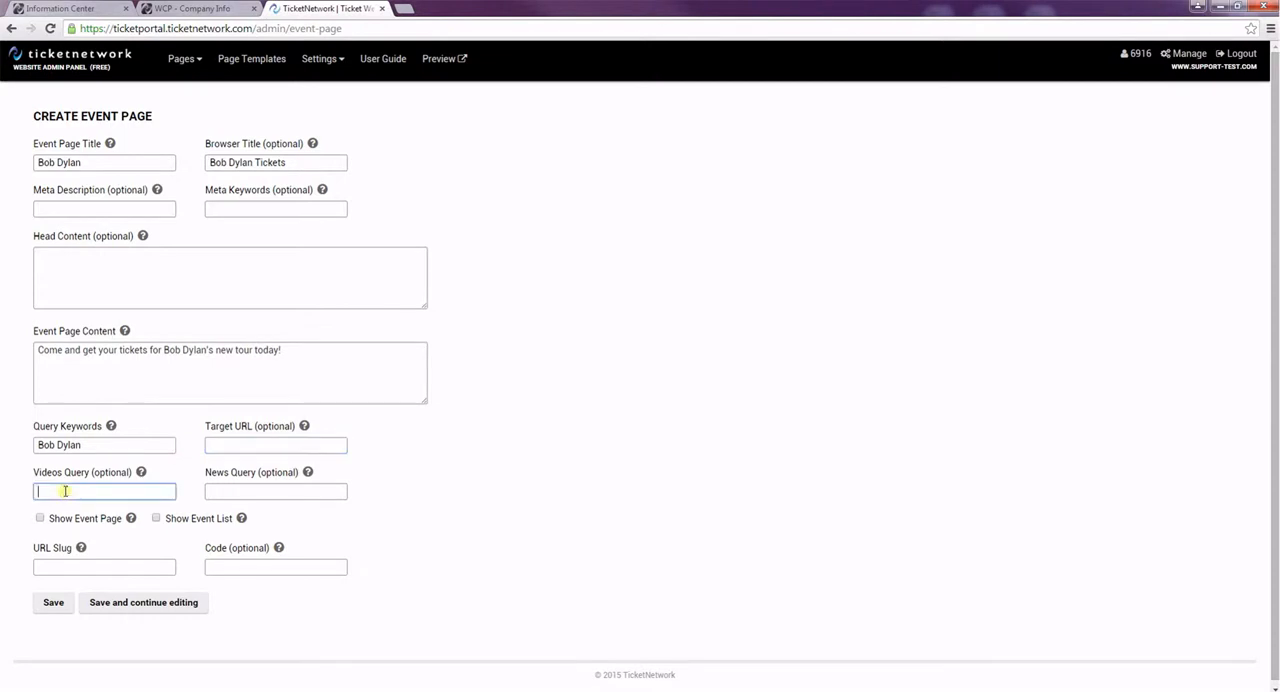
mouse_move(72, 491)
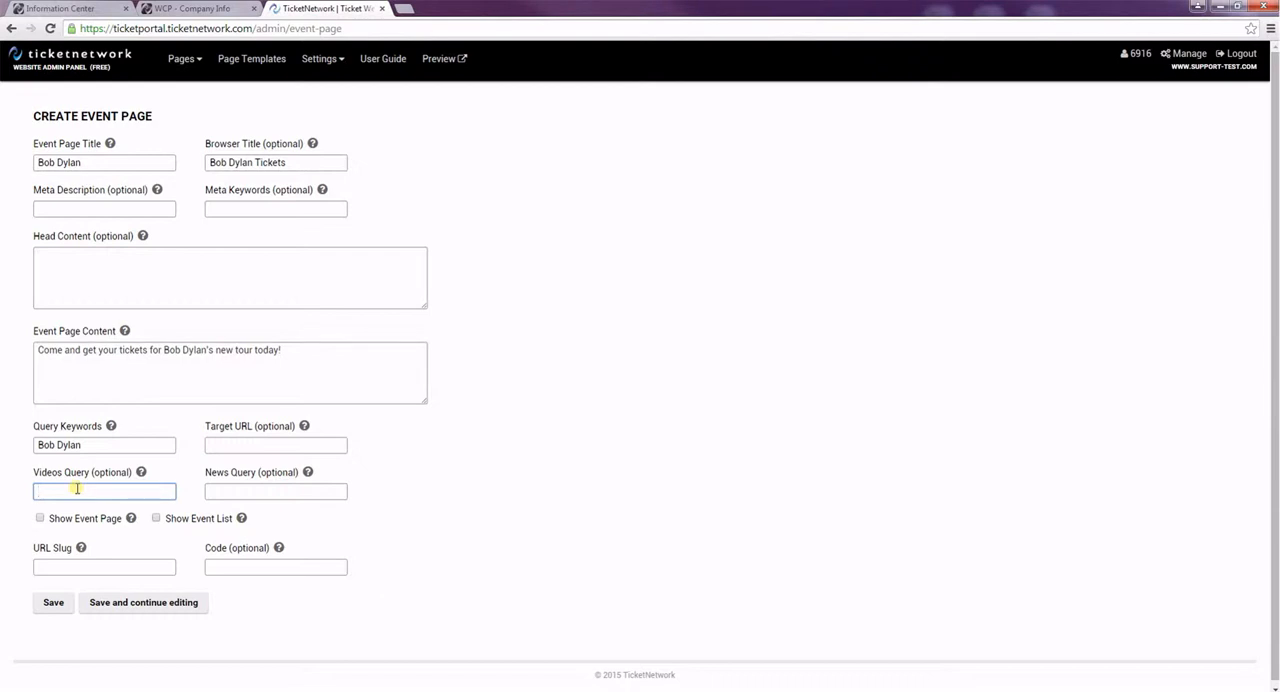
type("Bob D")
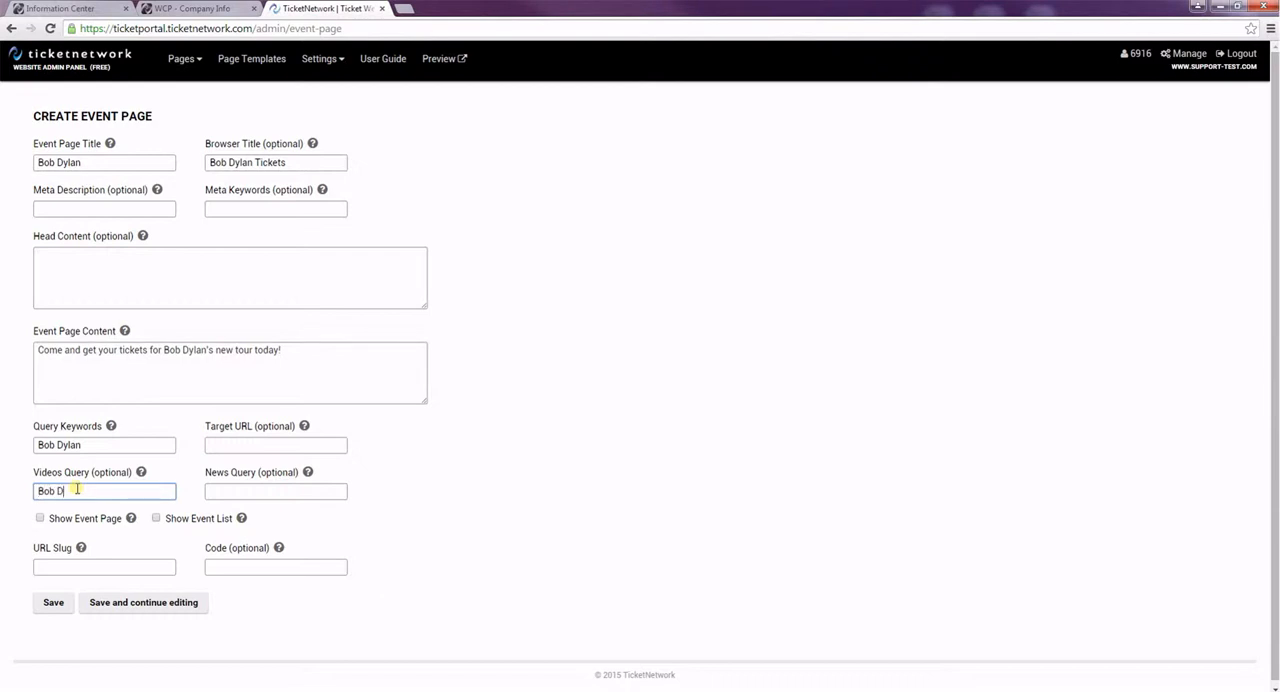
type("ylan")
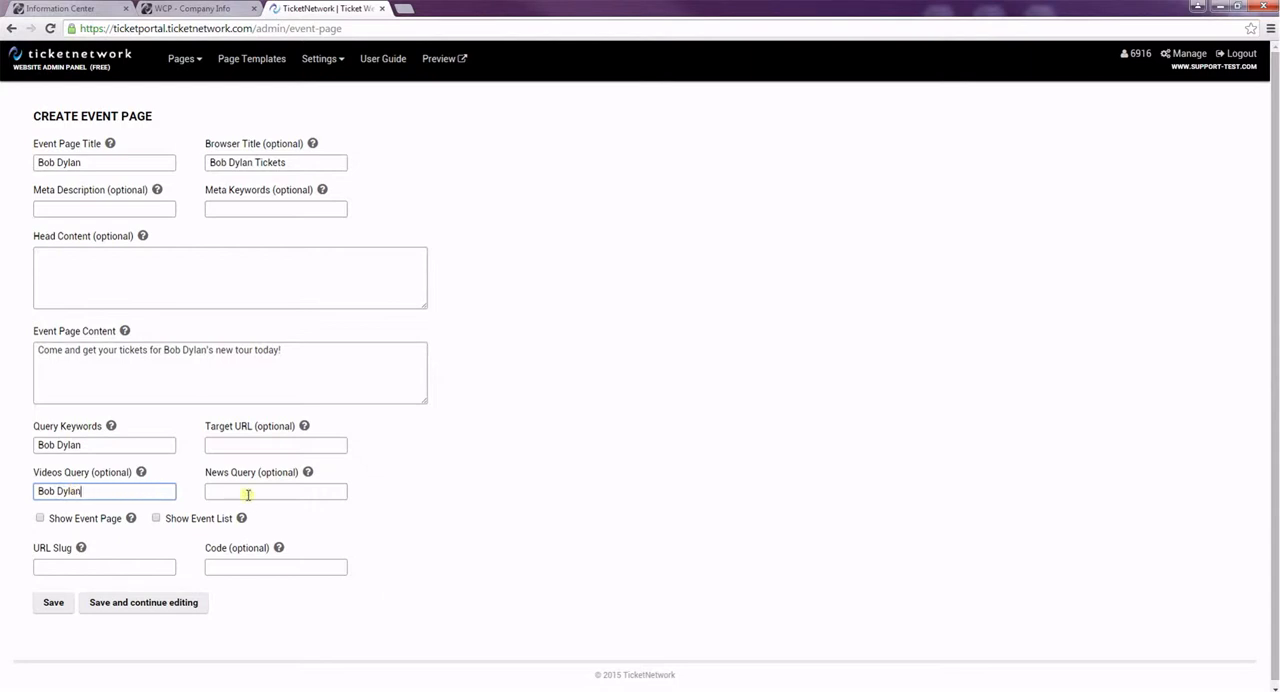
type("B")
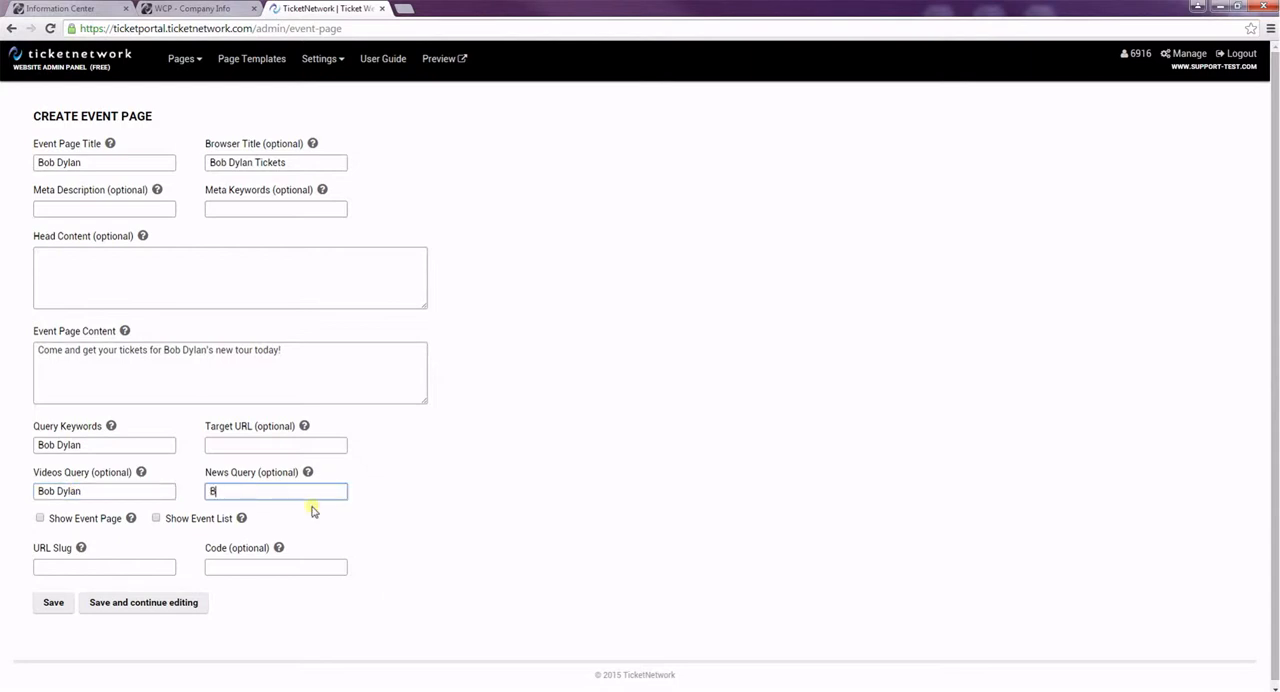
type("ob Dylan")
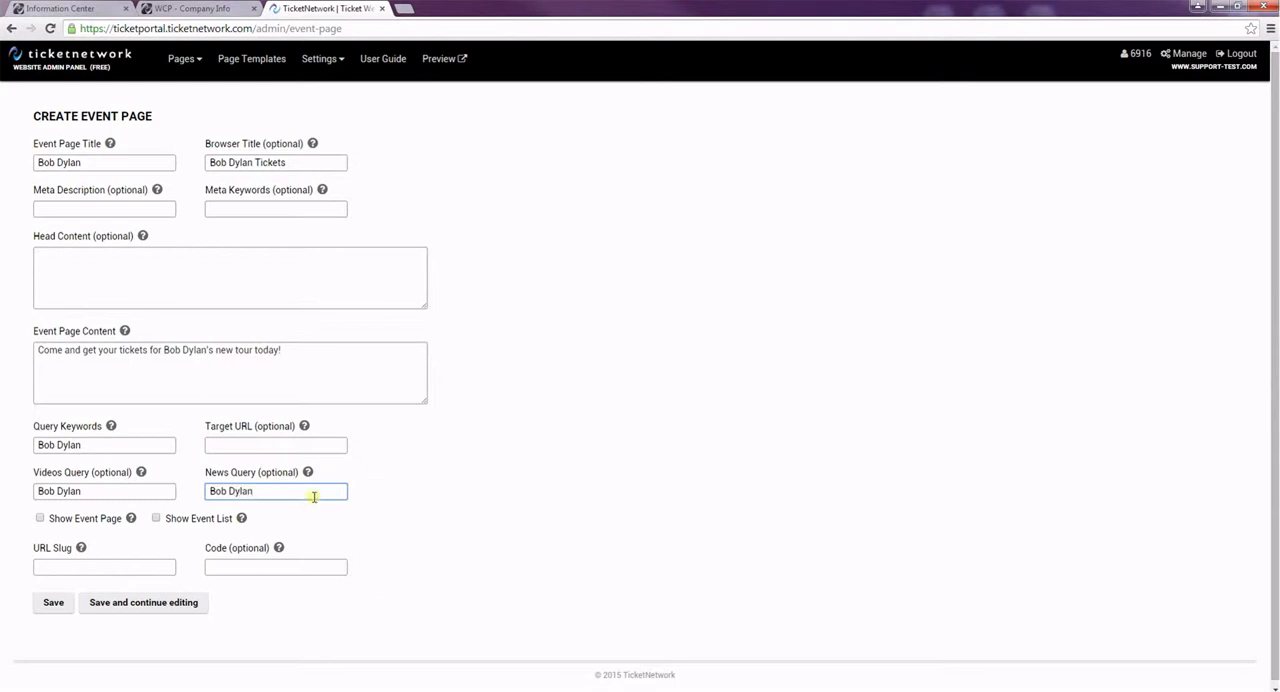
mouse_move(207, 518)
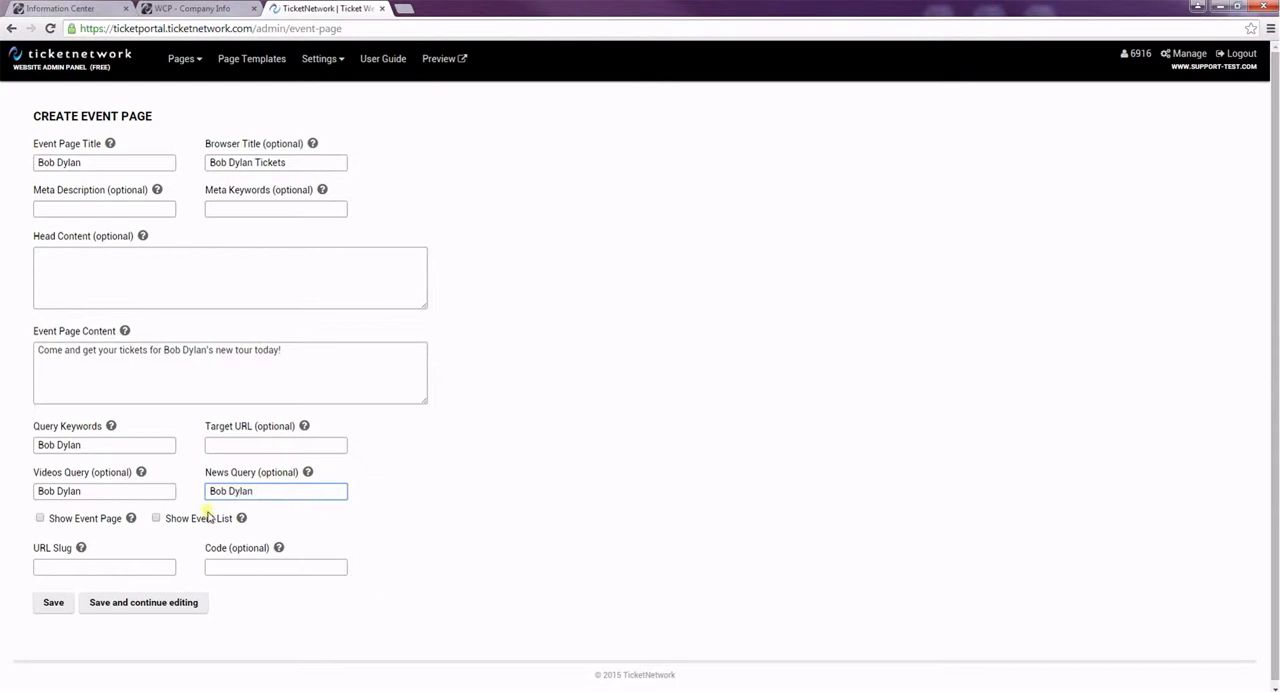
Turn on the Show Event Page and Show Event List checkboxes.
left_click(39, 519)
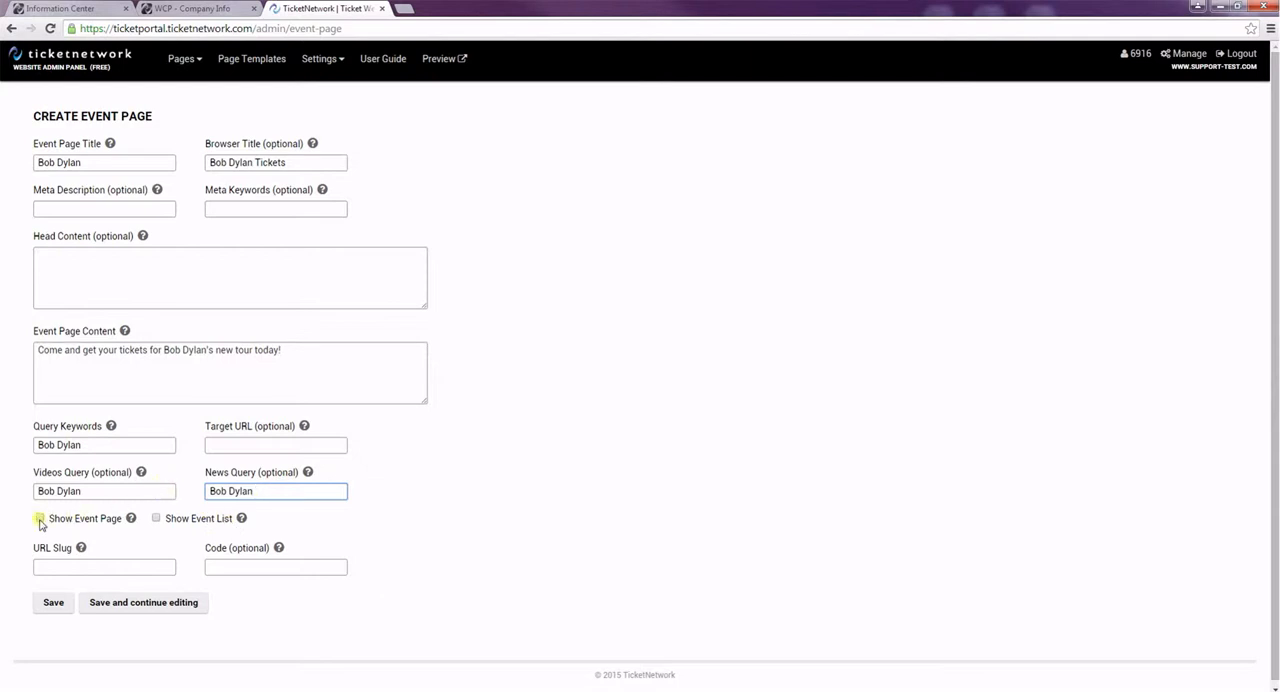
left_click(40, 519)
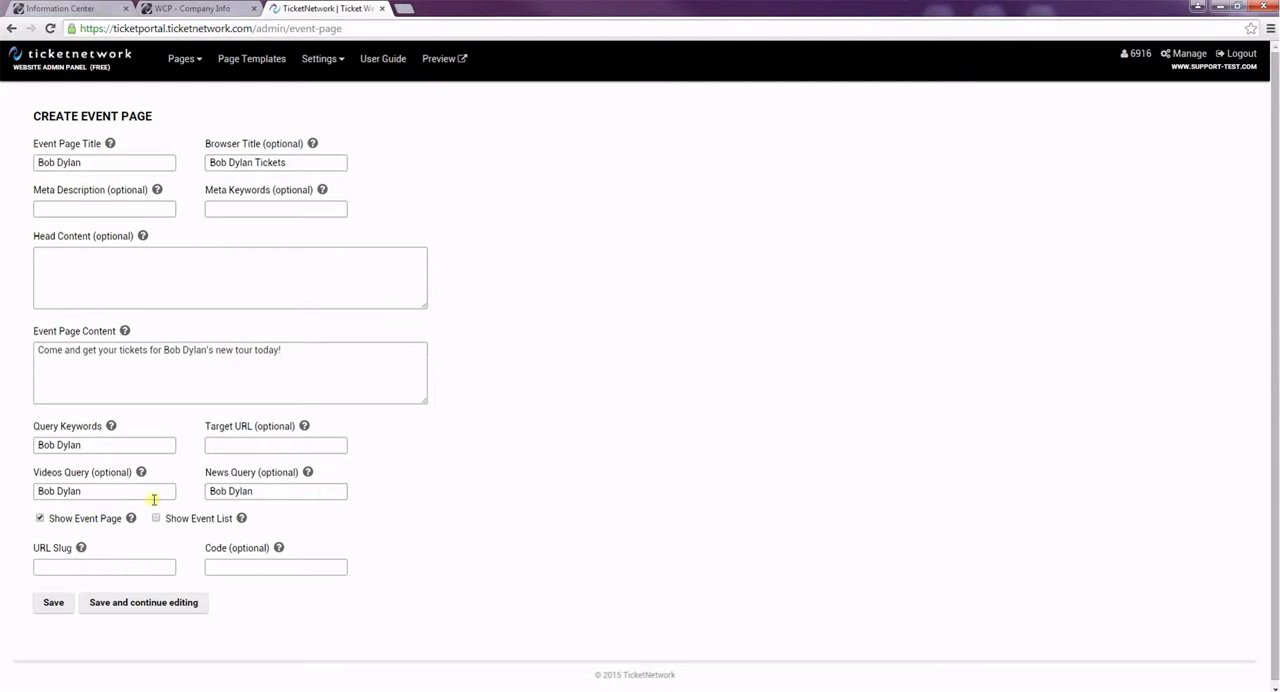
mouse_move(103, 410)
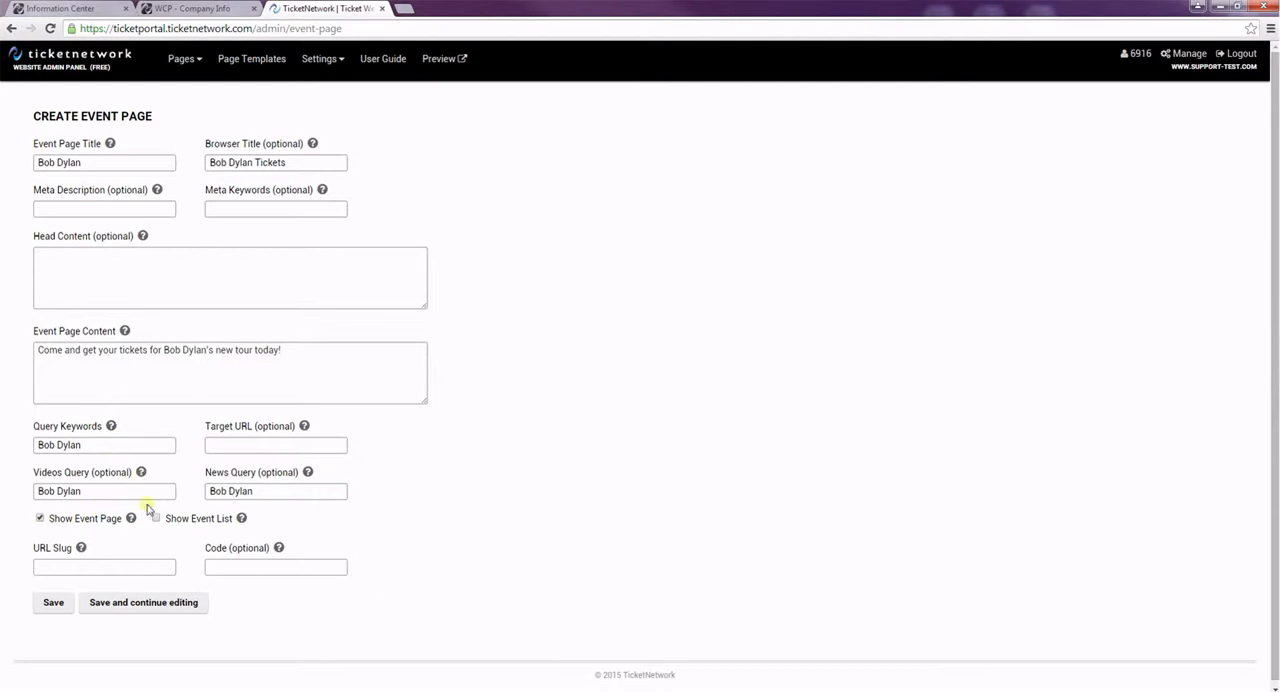
left_click(155, 519)
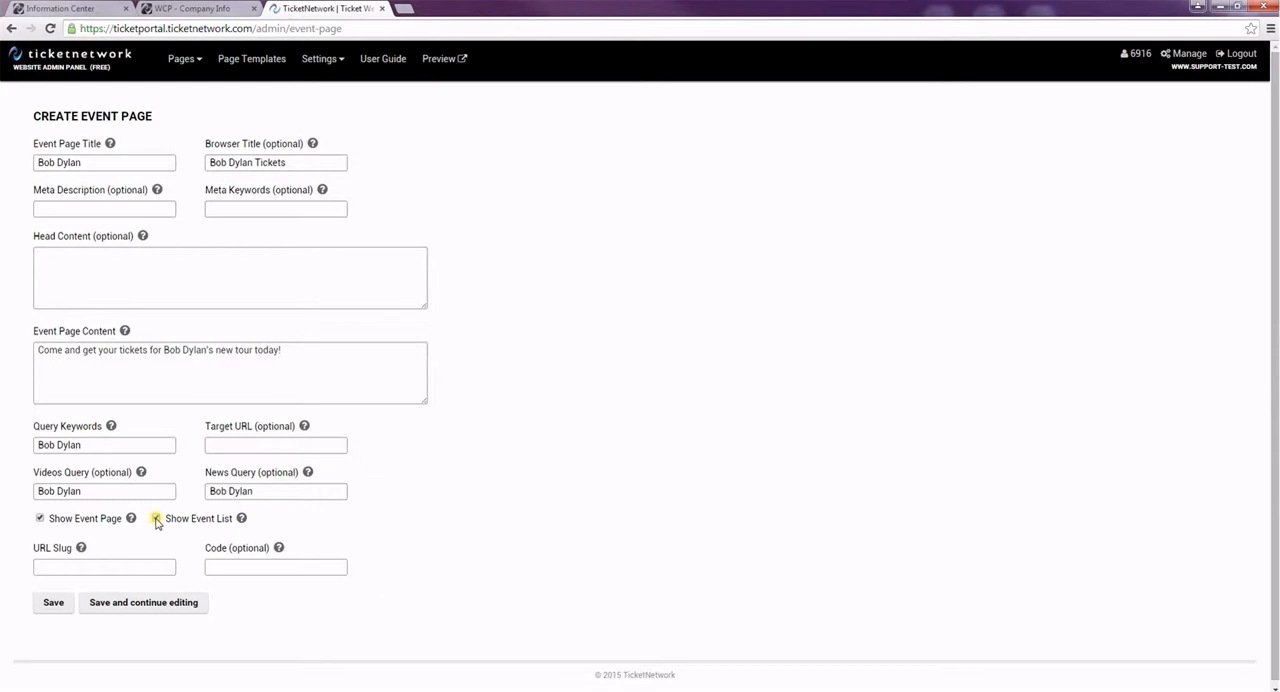
left_click(156, 519)
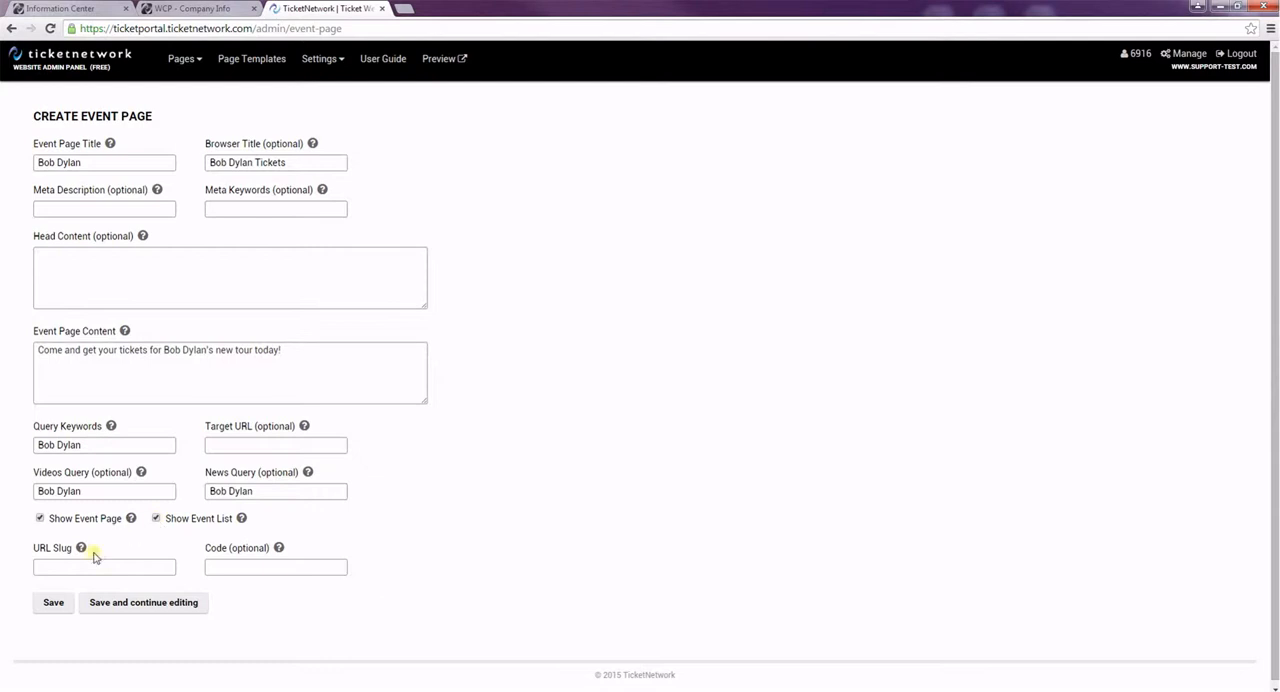
left_click(97, 567)
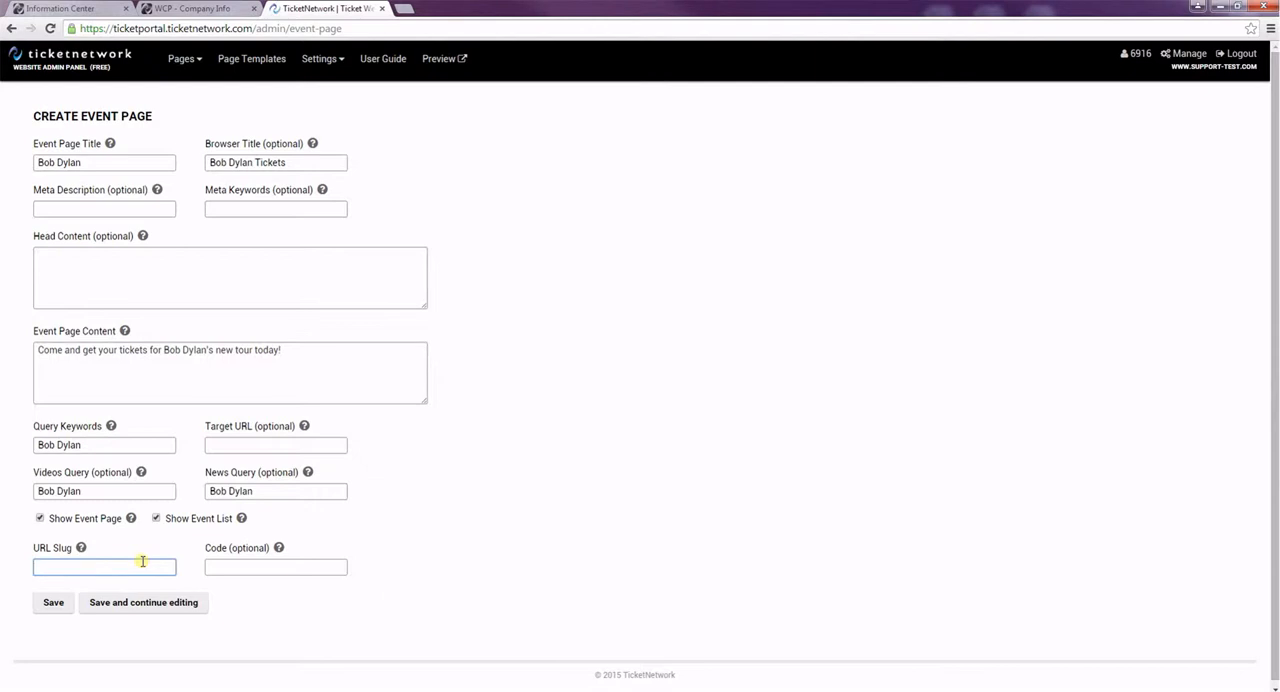
mouse_move(114, 553)
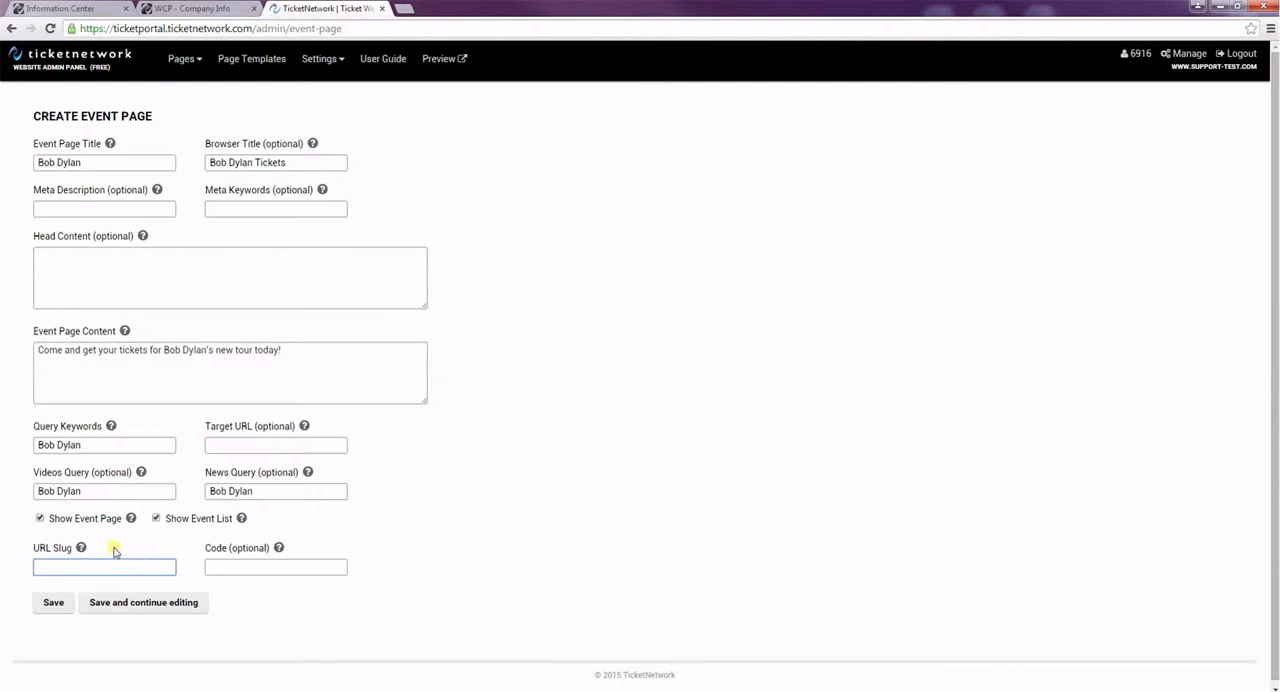
mouse_move(82, 547)
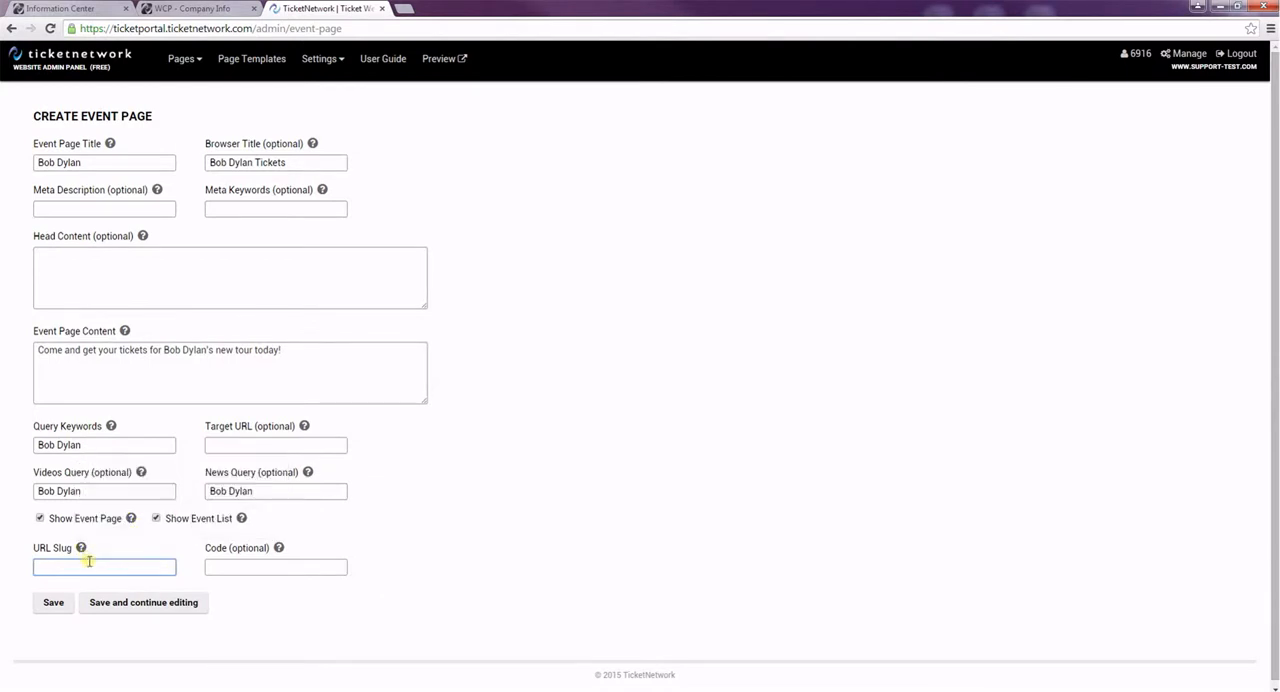
Enter 'bob-dylan' as the URL slug, leaving the code field blank.
type("bob-dyl")
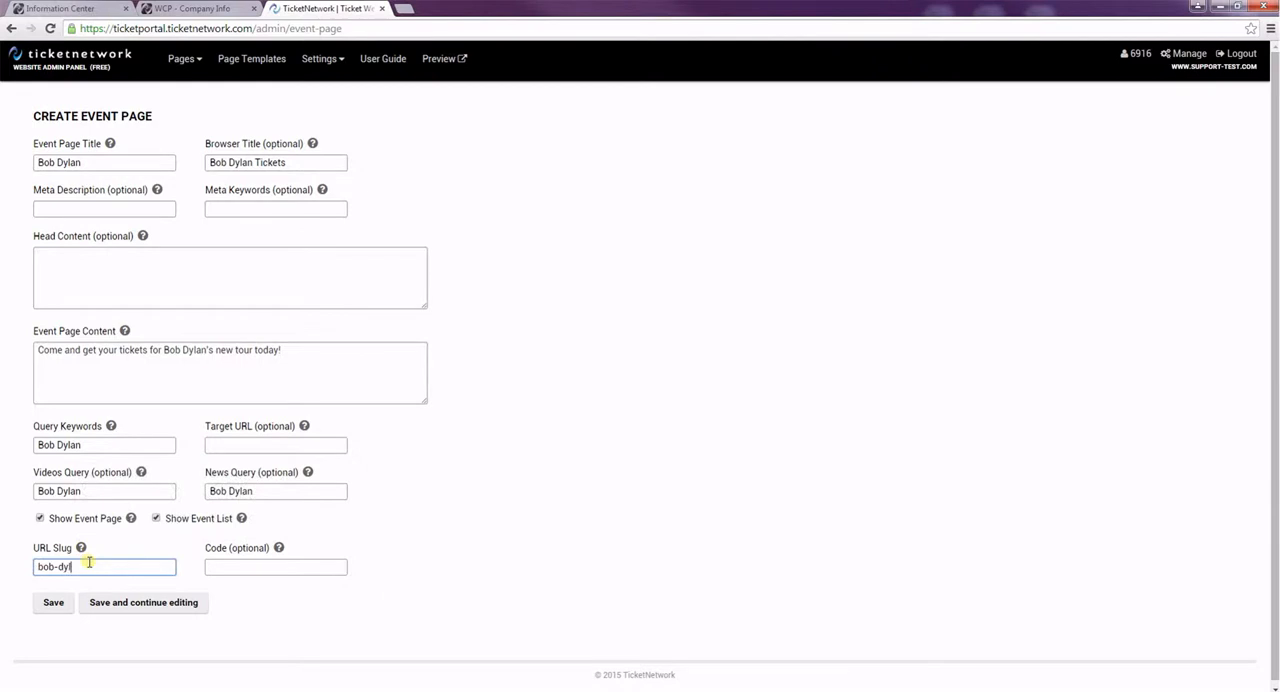
type("an")
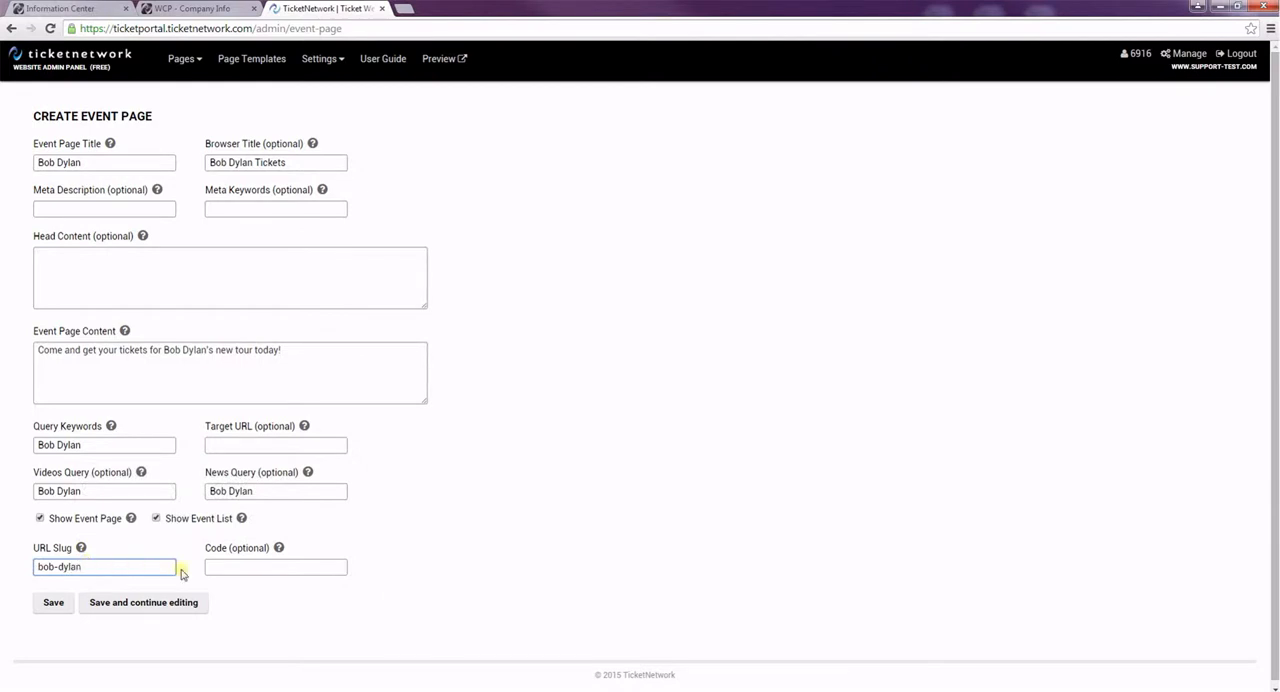
left_click(275, 567)
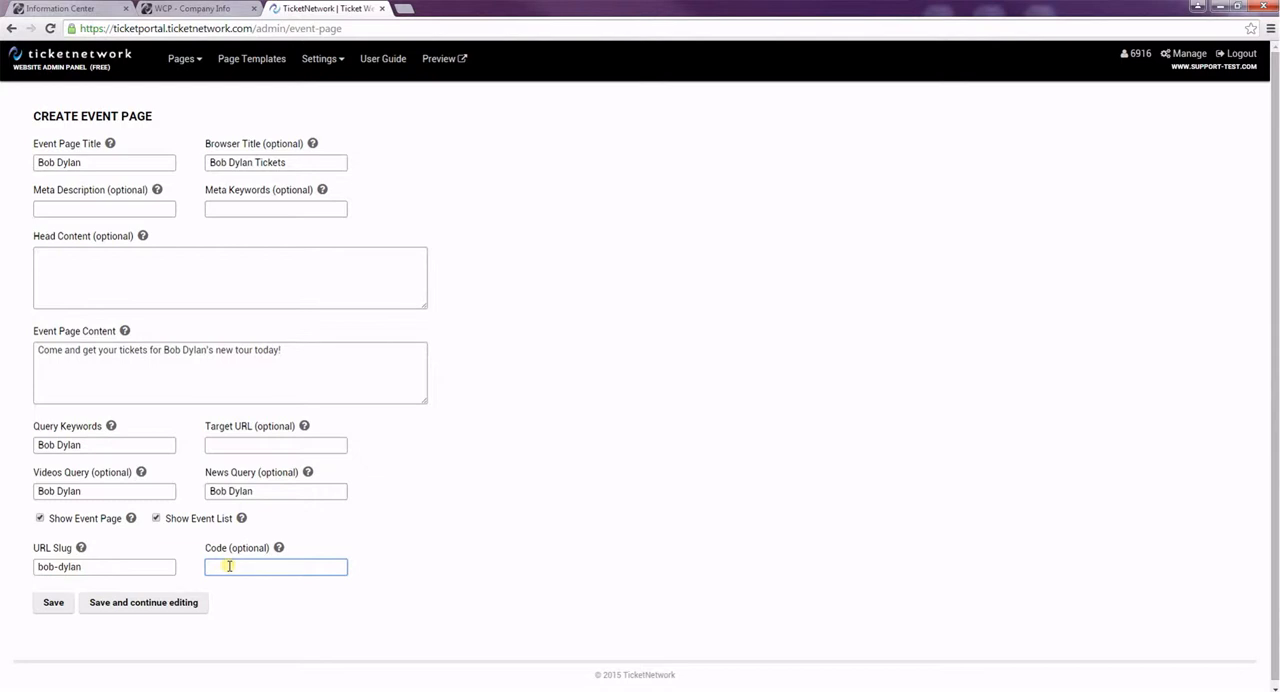
mouse_move(168, 588)
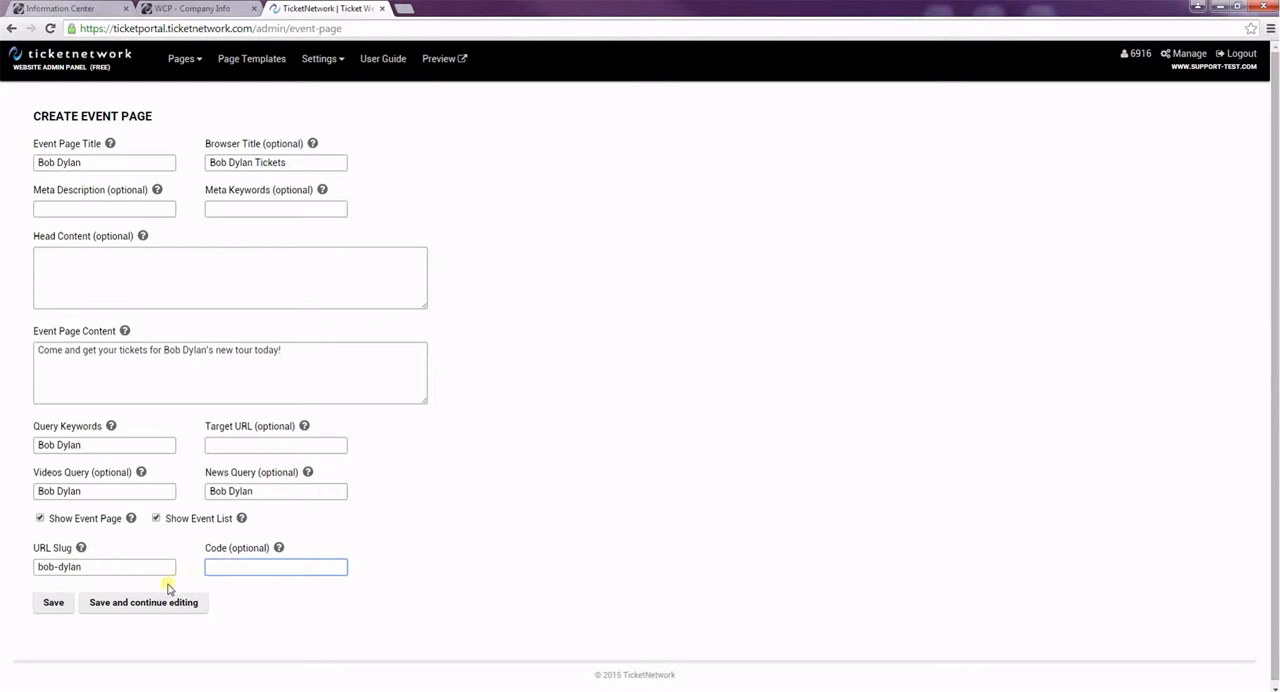
Return to the Event Pages list showing Bob Dylan saved as ID 16376.
left_click(50, 602)
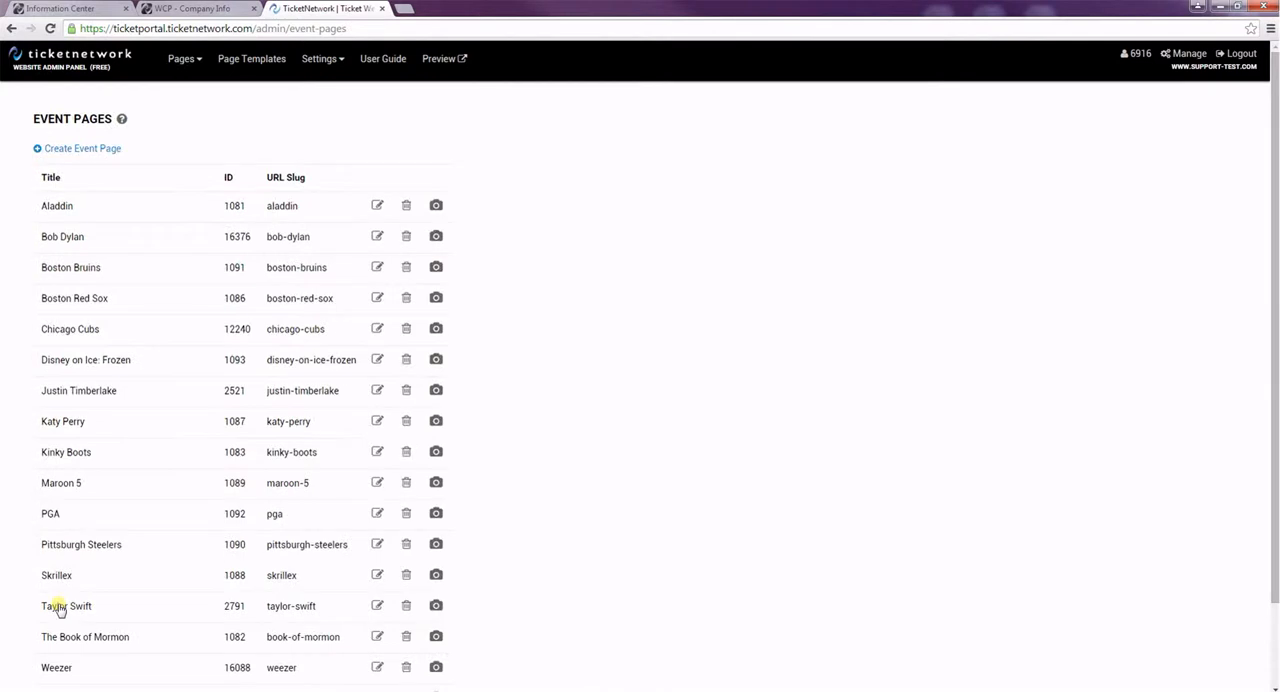
mouse_move(293, 264)
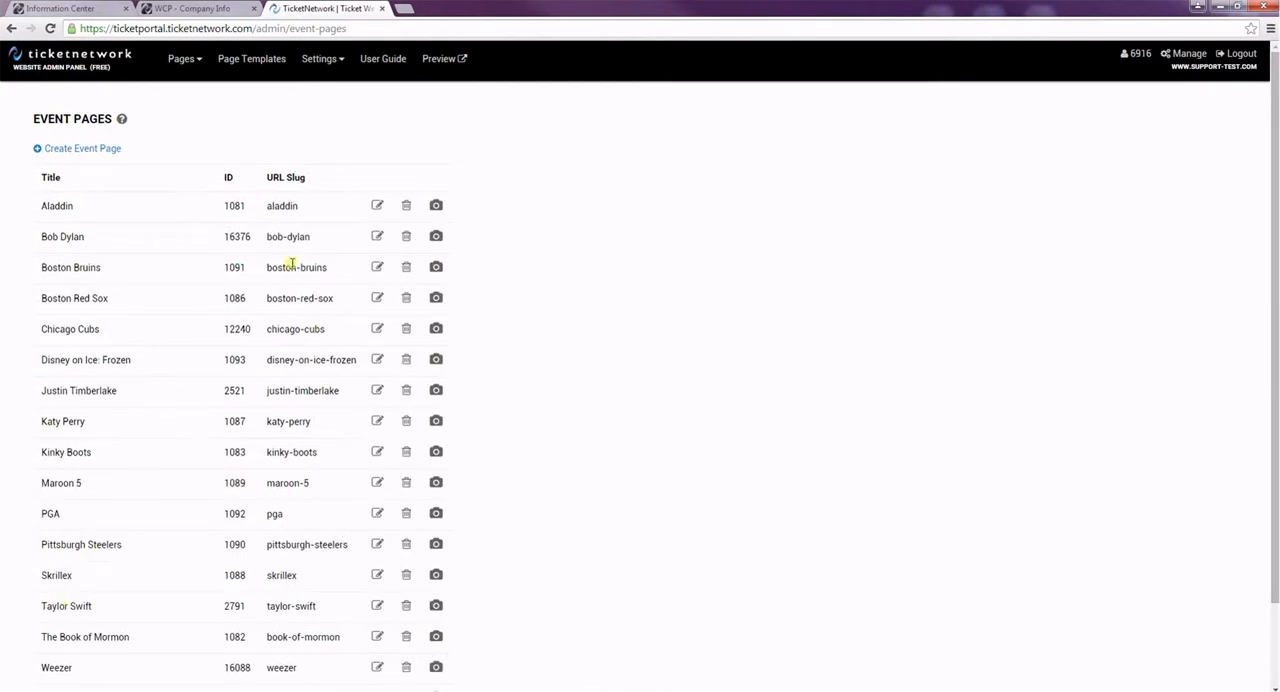
mouse_move(378, 237)
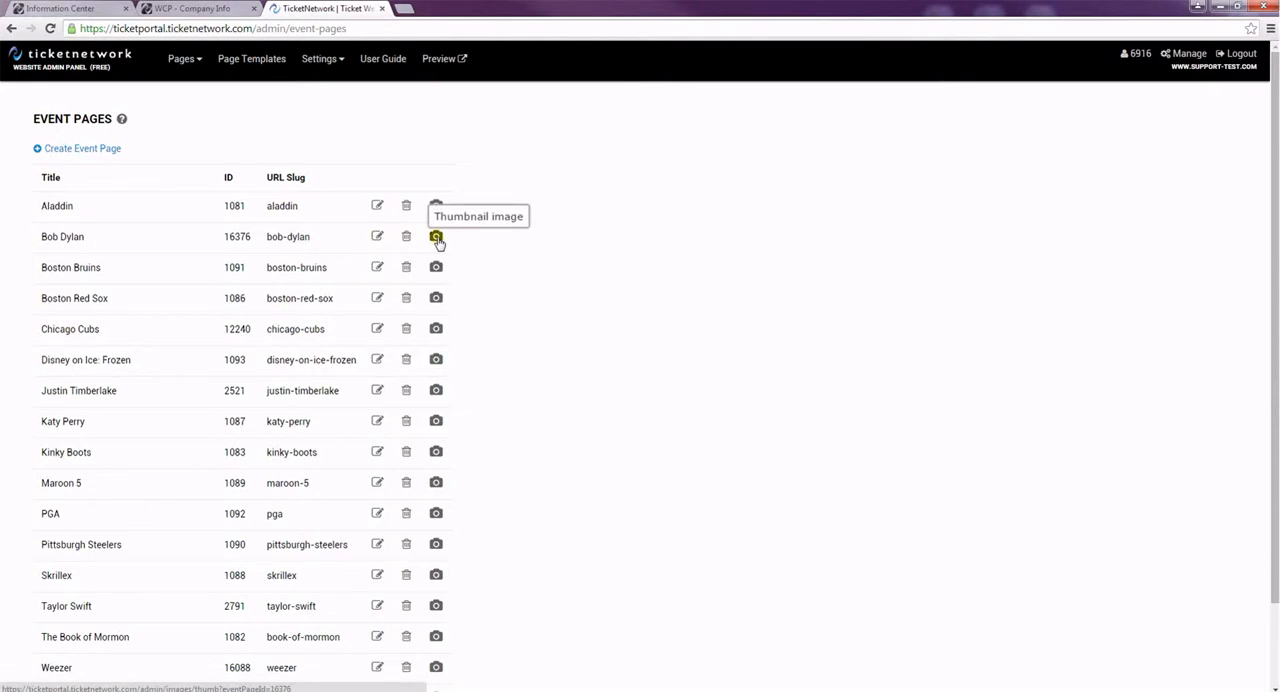
Open Bob Dylan's thumbnail settings and search online for 'Bob Dylan royalty free' images.
left_click(436, 238)
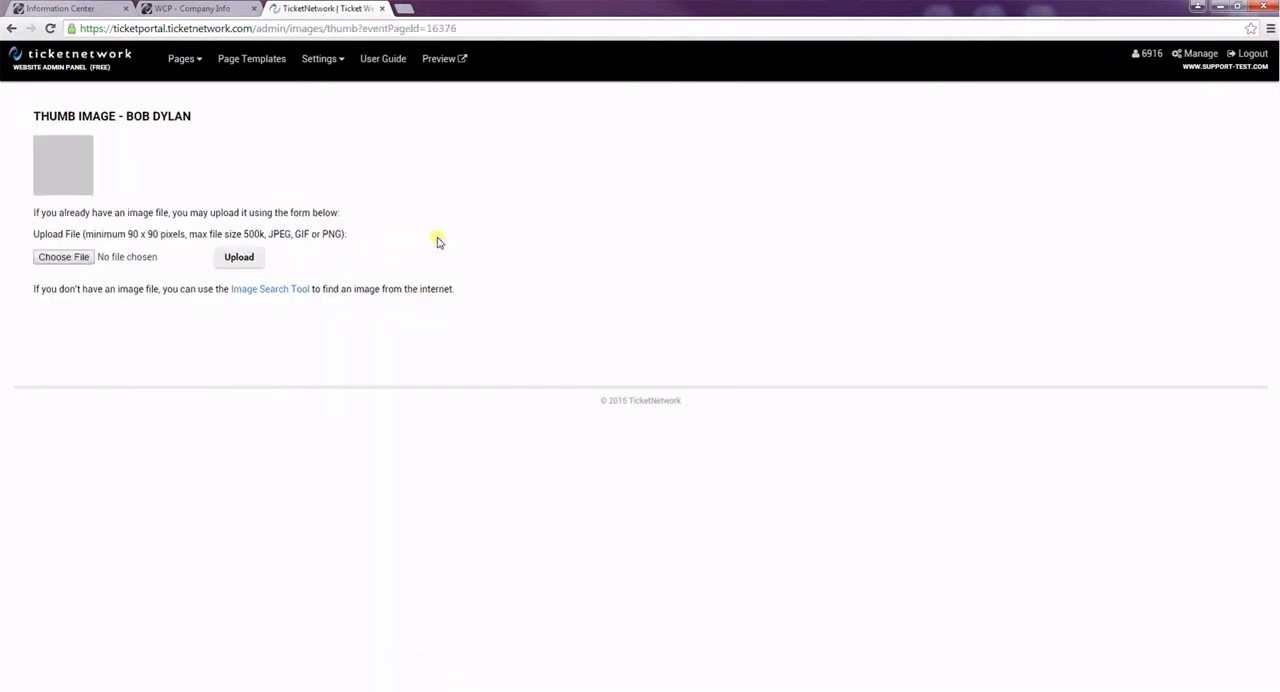
mouse_move(293, 267)
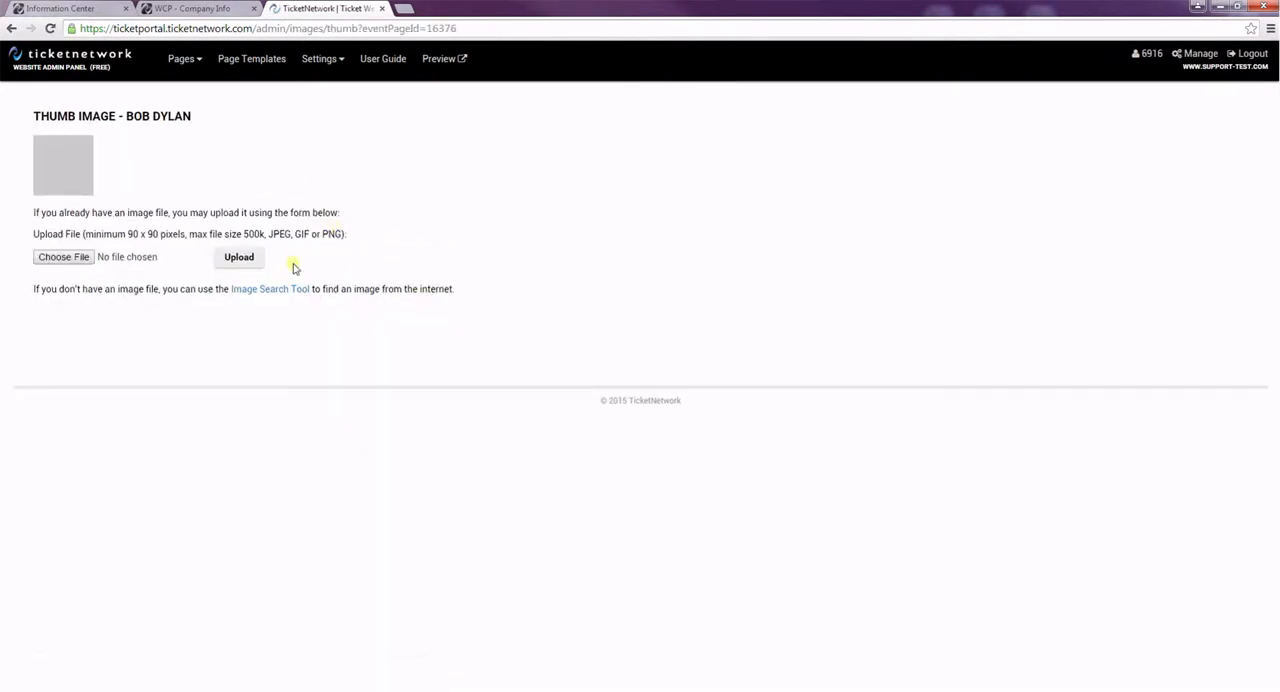
mouse_move(280, 293)
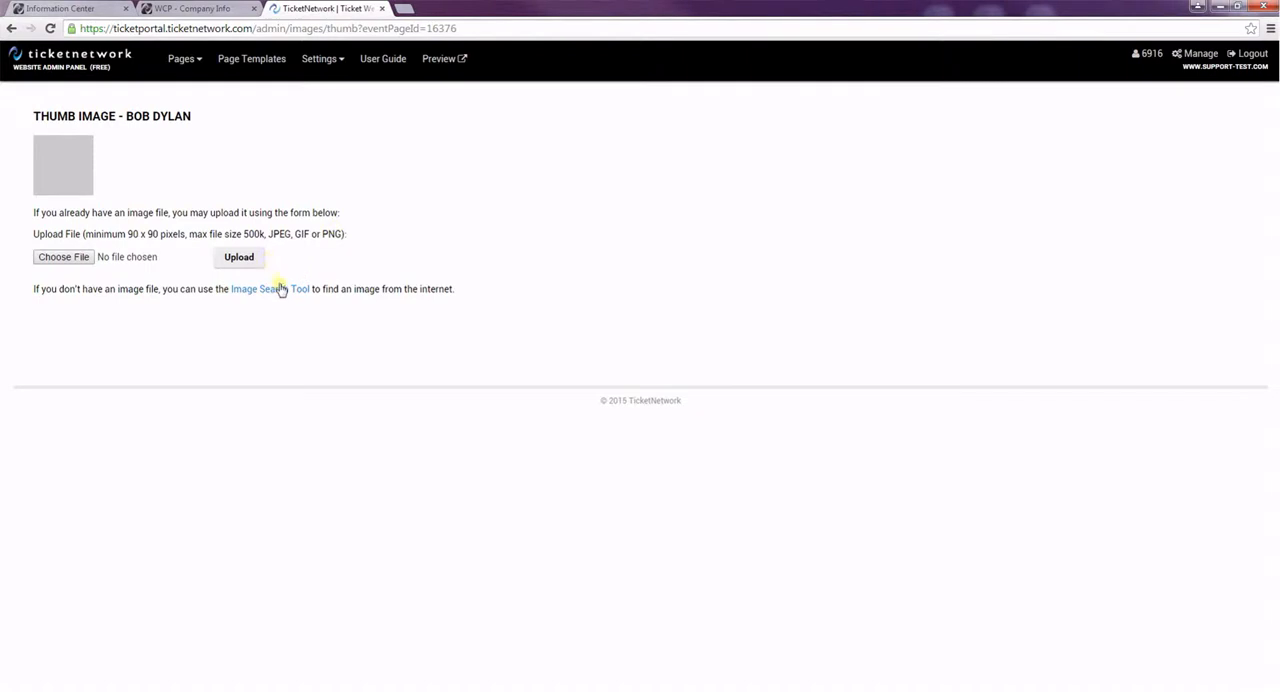
left_click(266, 289)
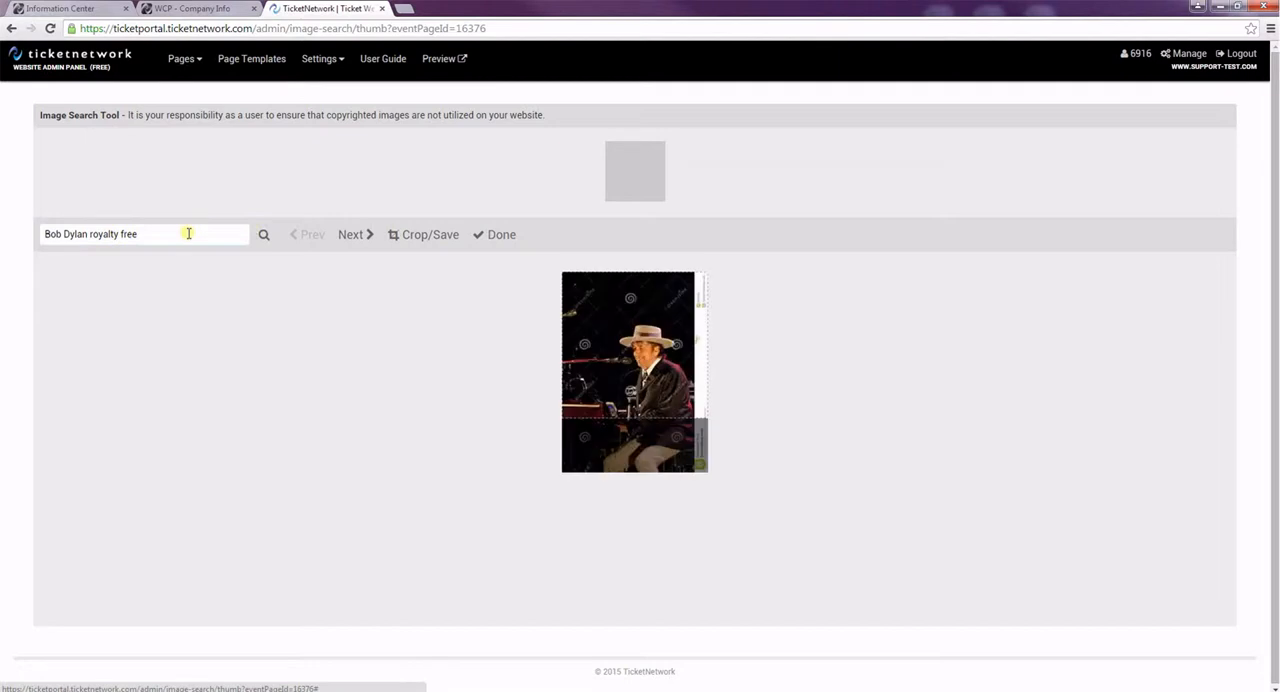
Move to the next photo, crop and save it as the thumbnail, and finish.
left_click(351, 234)
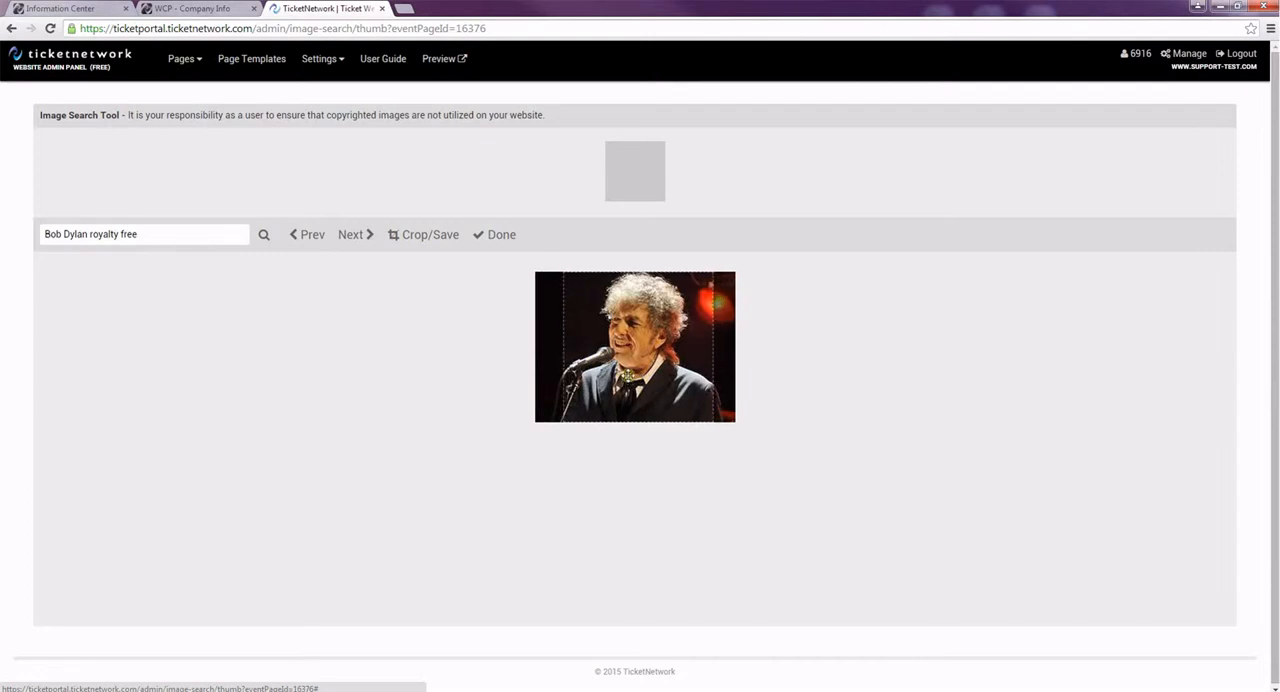
left_click(431, 234)
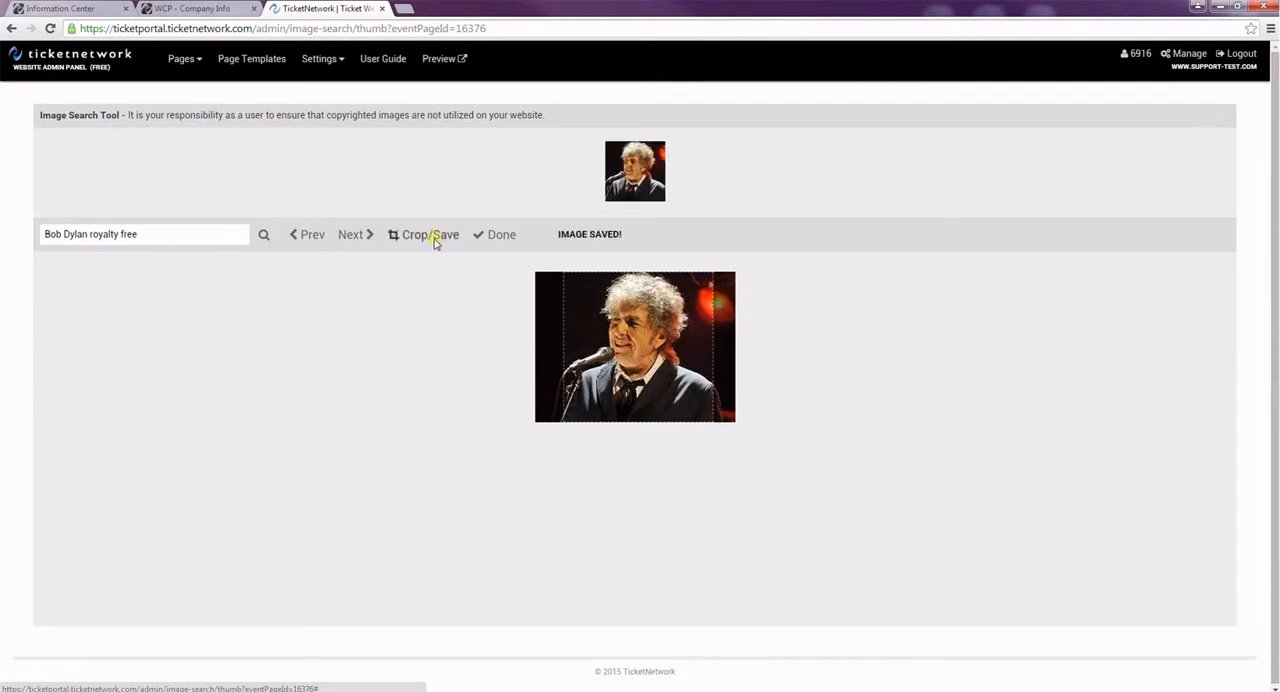
left_click(494, 234)
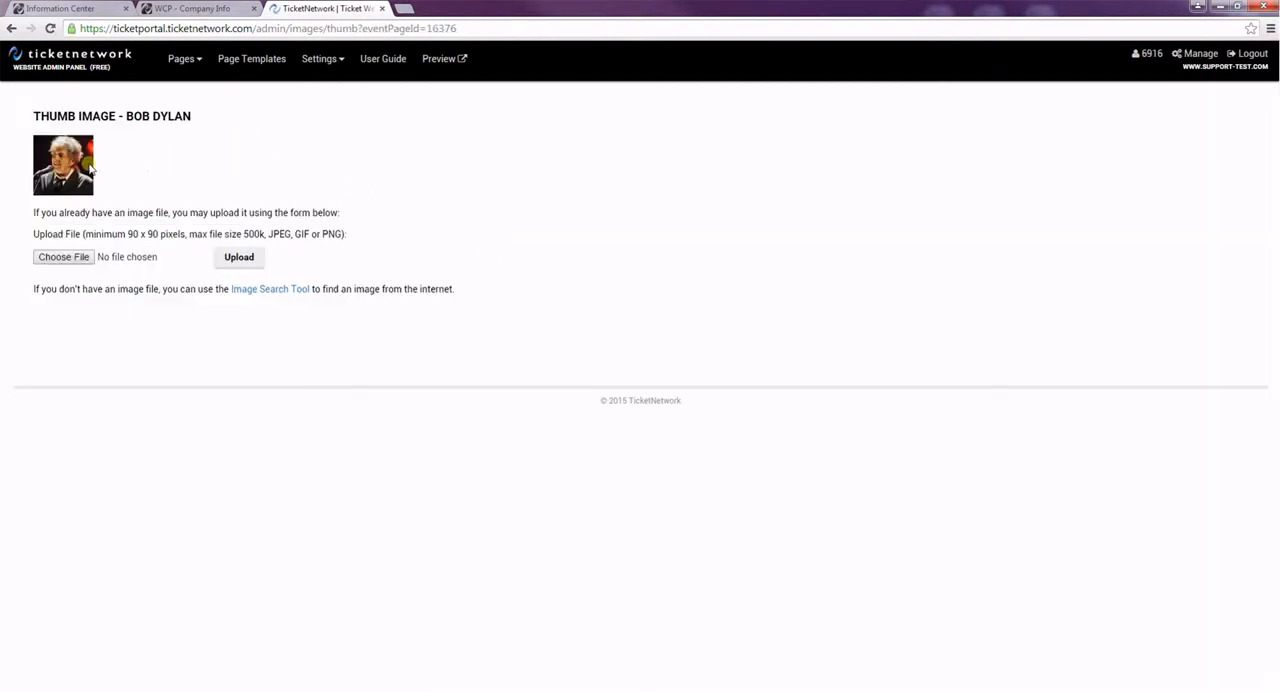
mouse_move(213, 198)
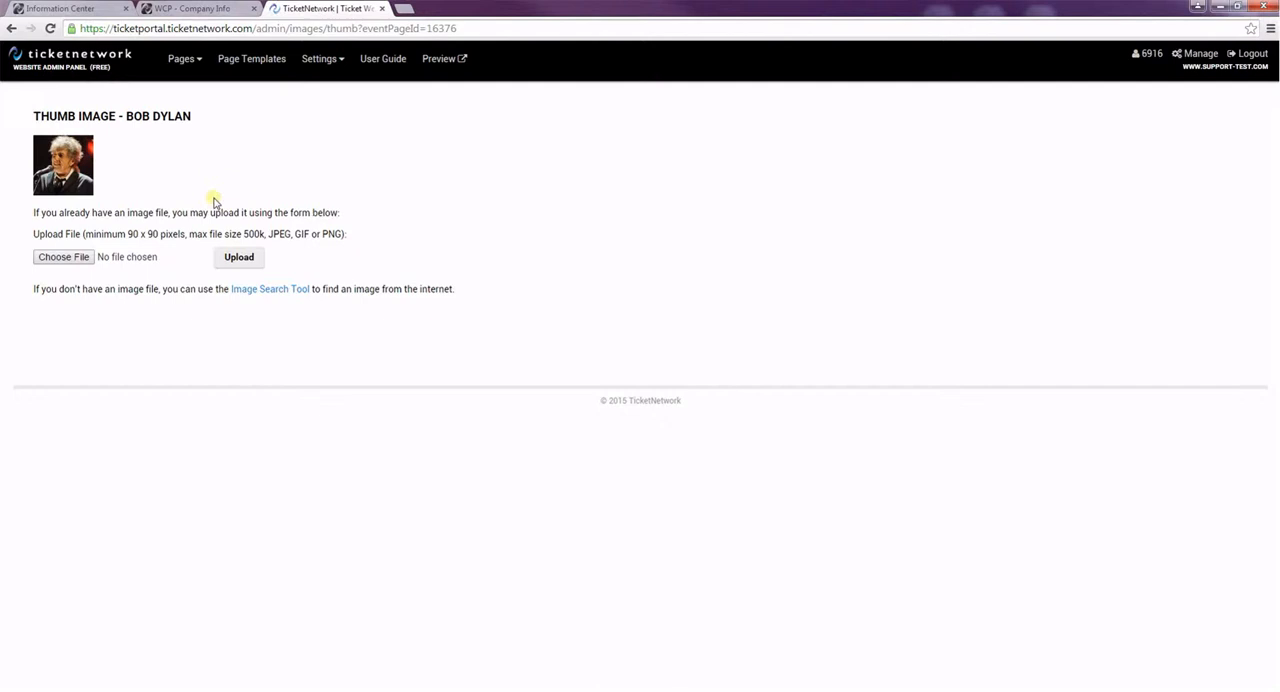
mouse_move(228, 166)
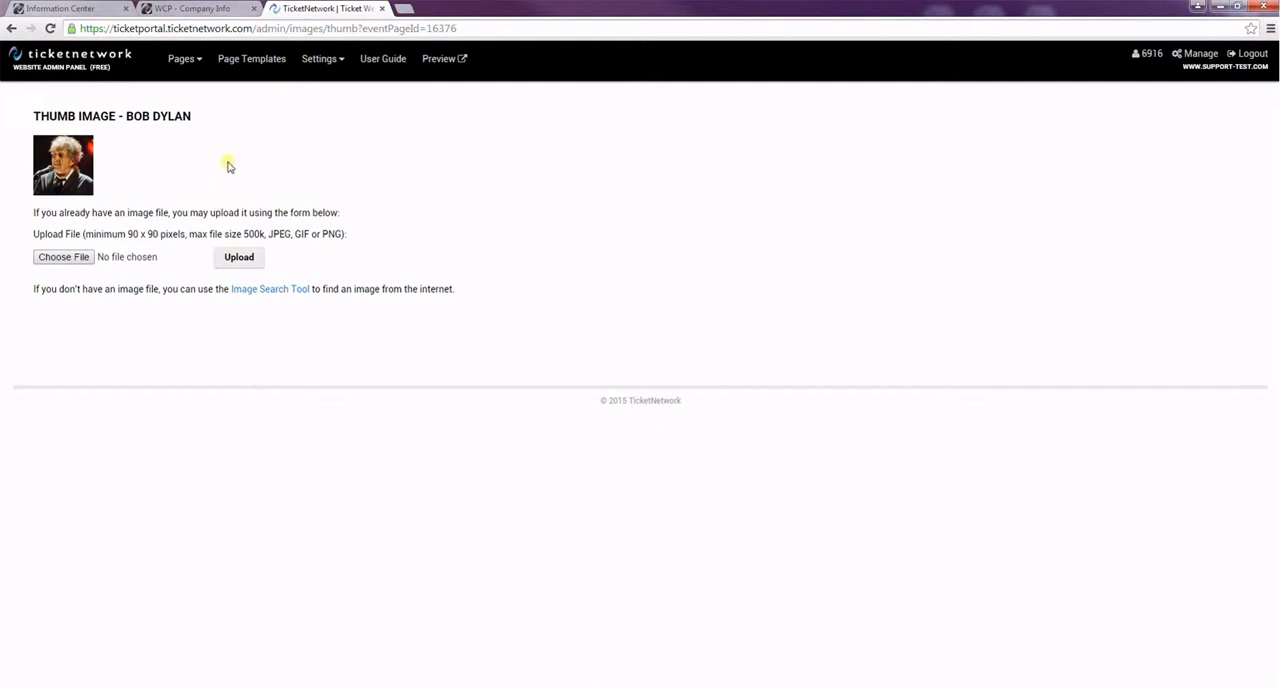
From Core Pages, feature Bob Dylan on the Home page via its star and Add.
left_click(196, 58)
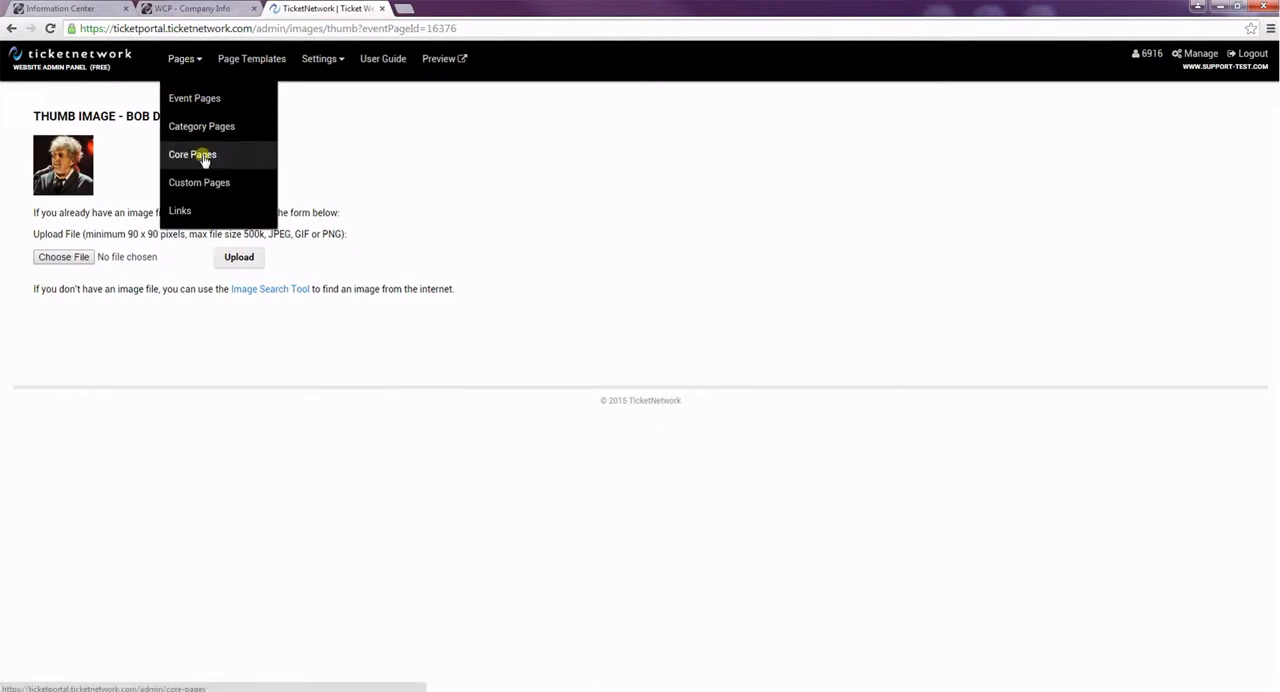
left_click(192, 154)
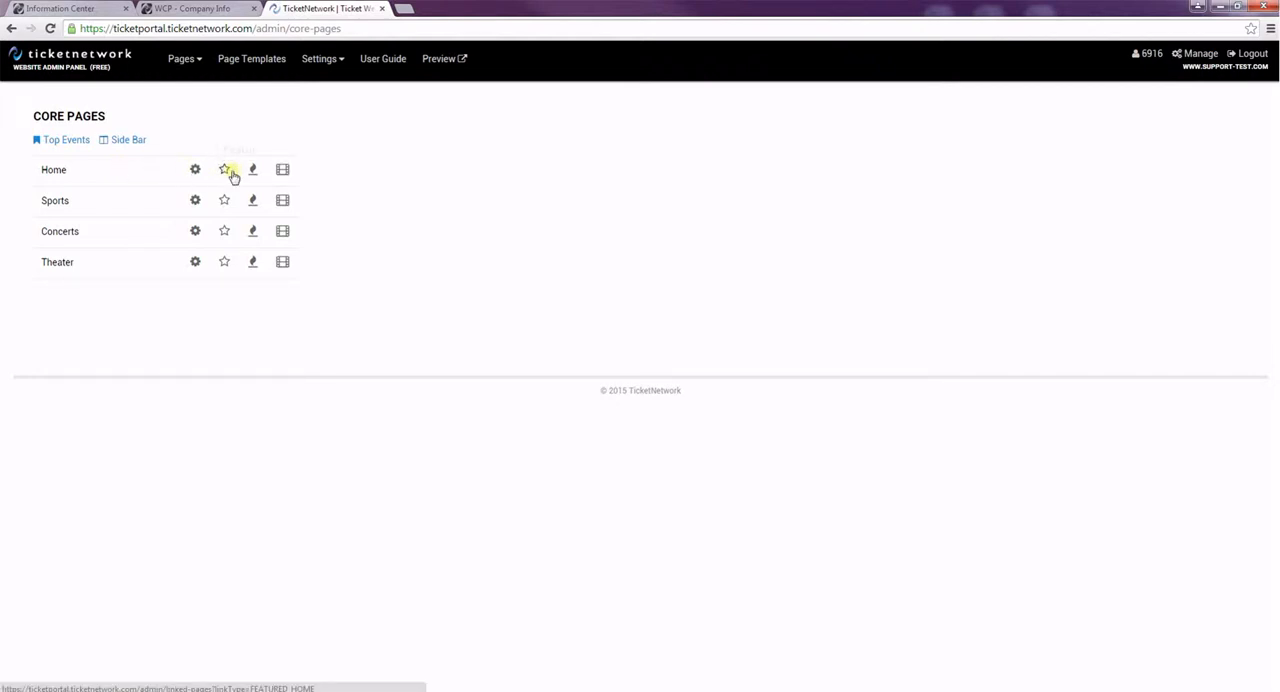
left_click(224, 169)
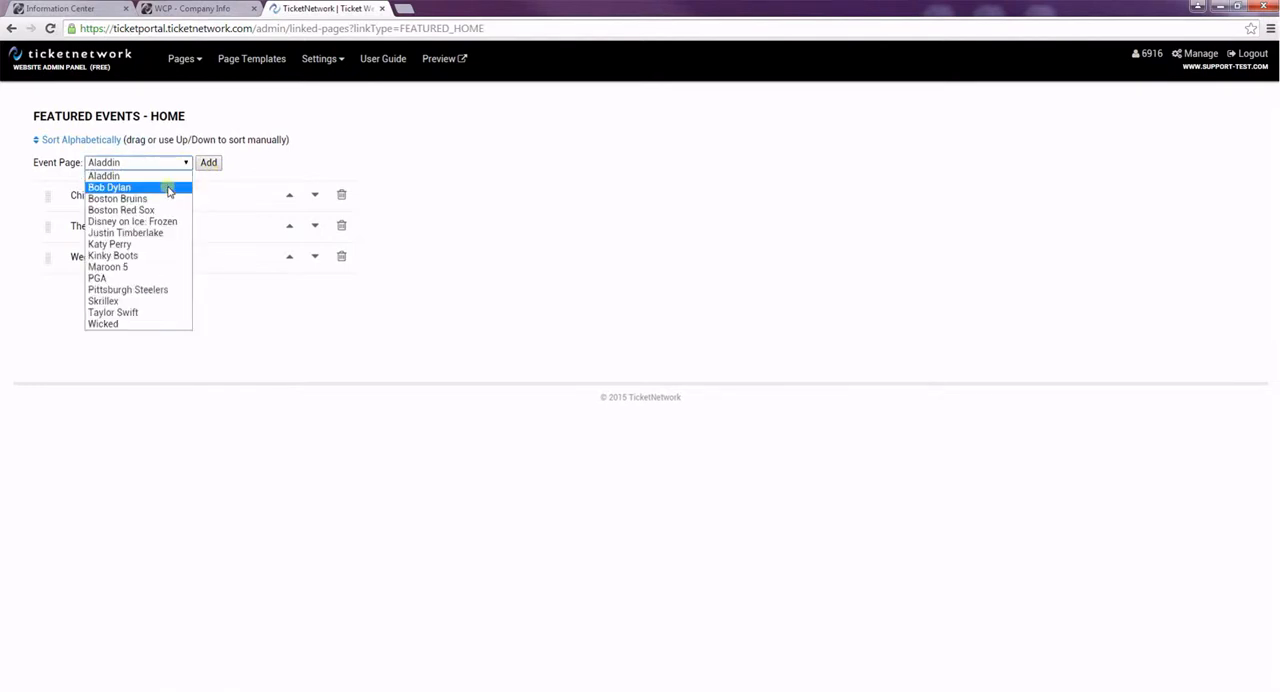
left_click(112, 187)
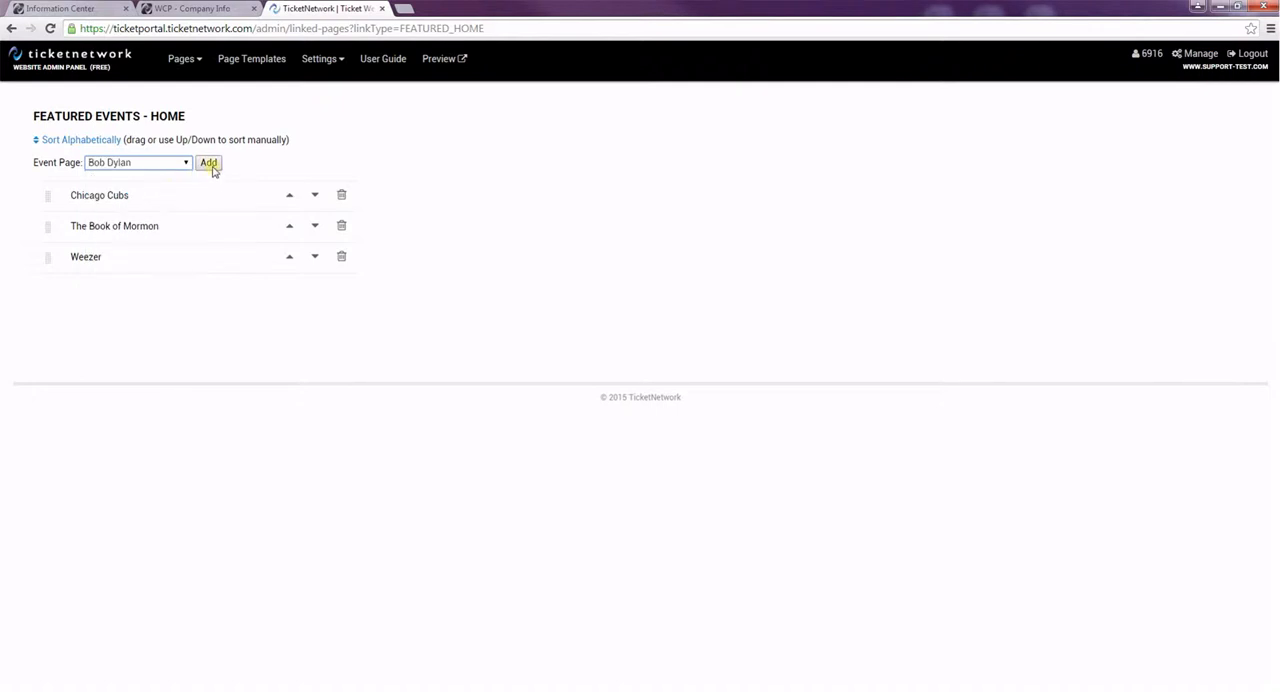
left_click(208, 163)
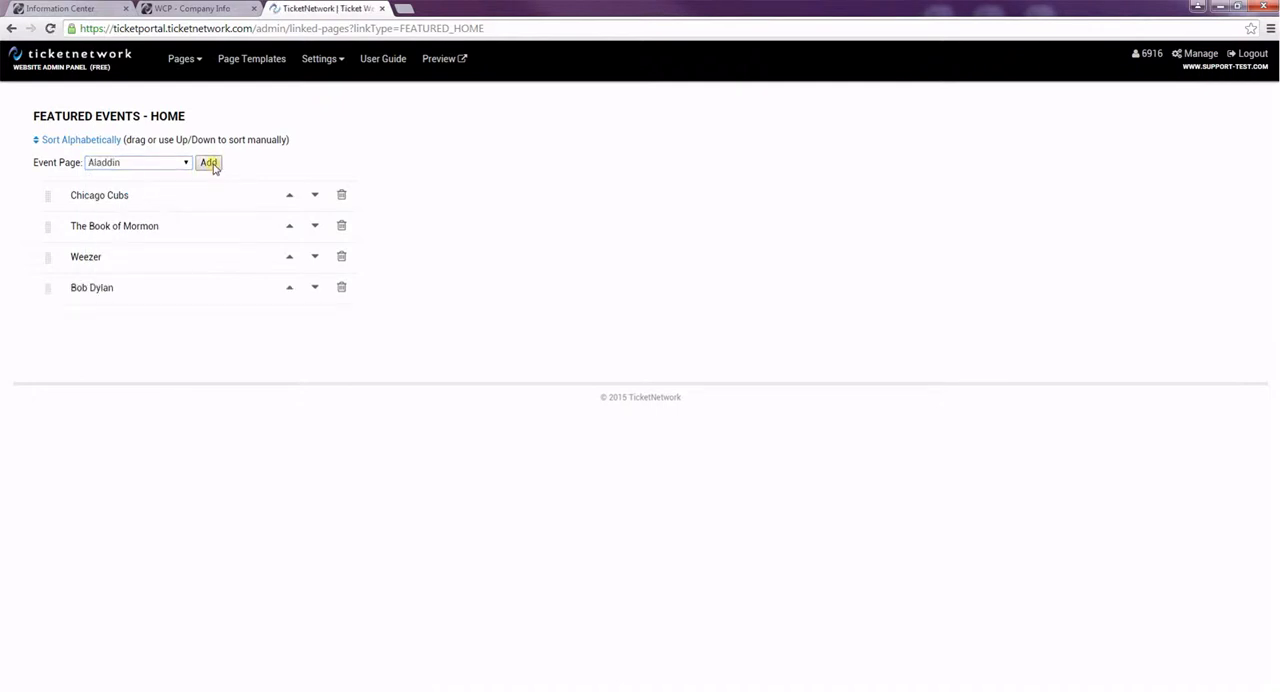
mouse_move(440, 68)
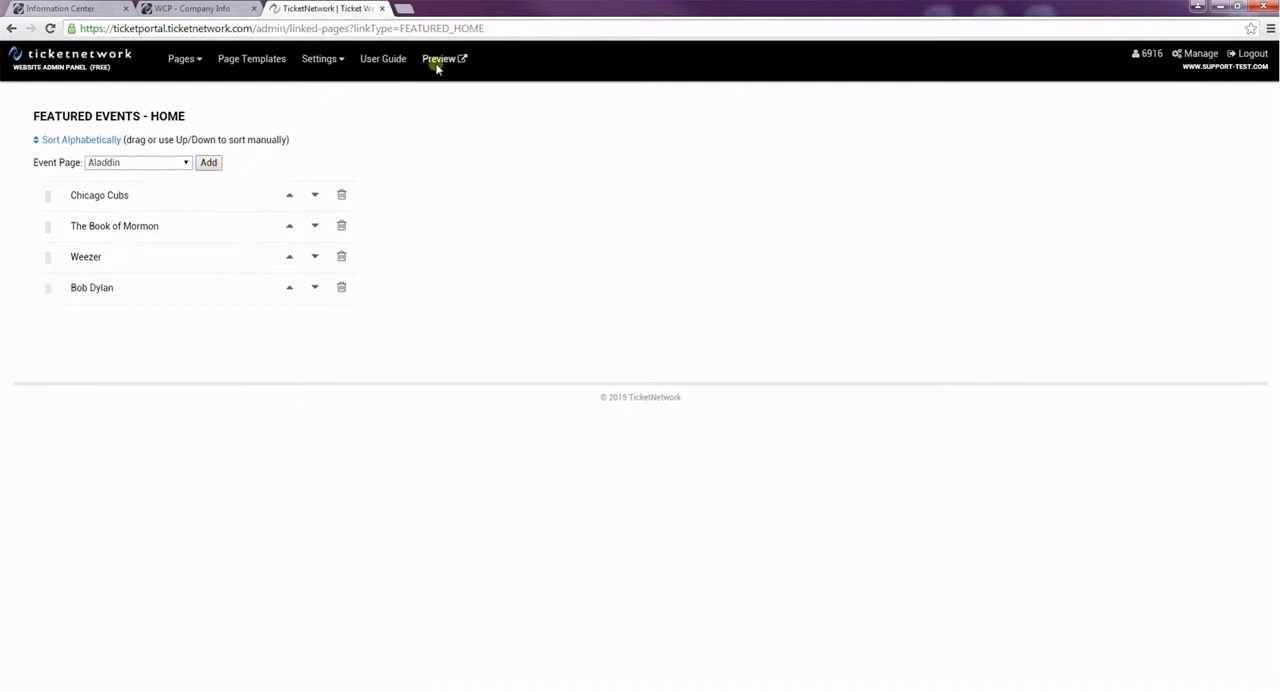
Preview the site, open the Bob Dylan featured event and scroll through its page.
left_click(440, 58)
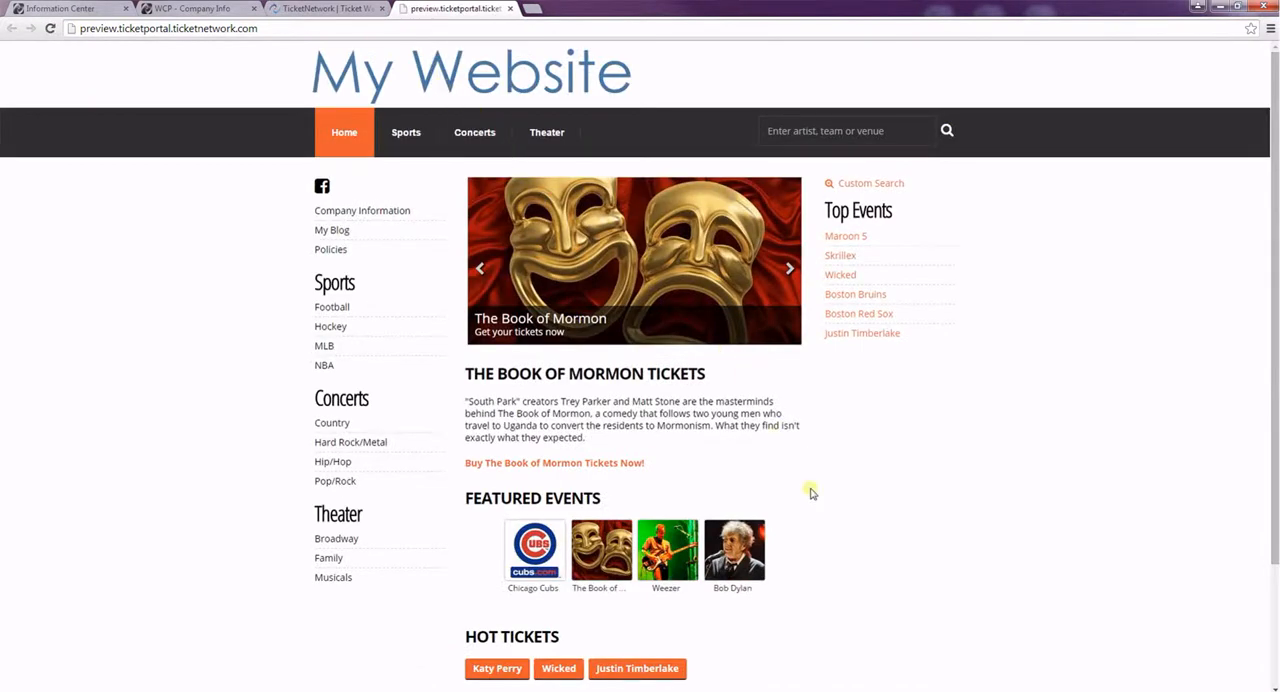
mouse_move(780, 556)
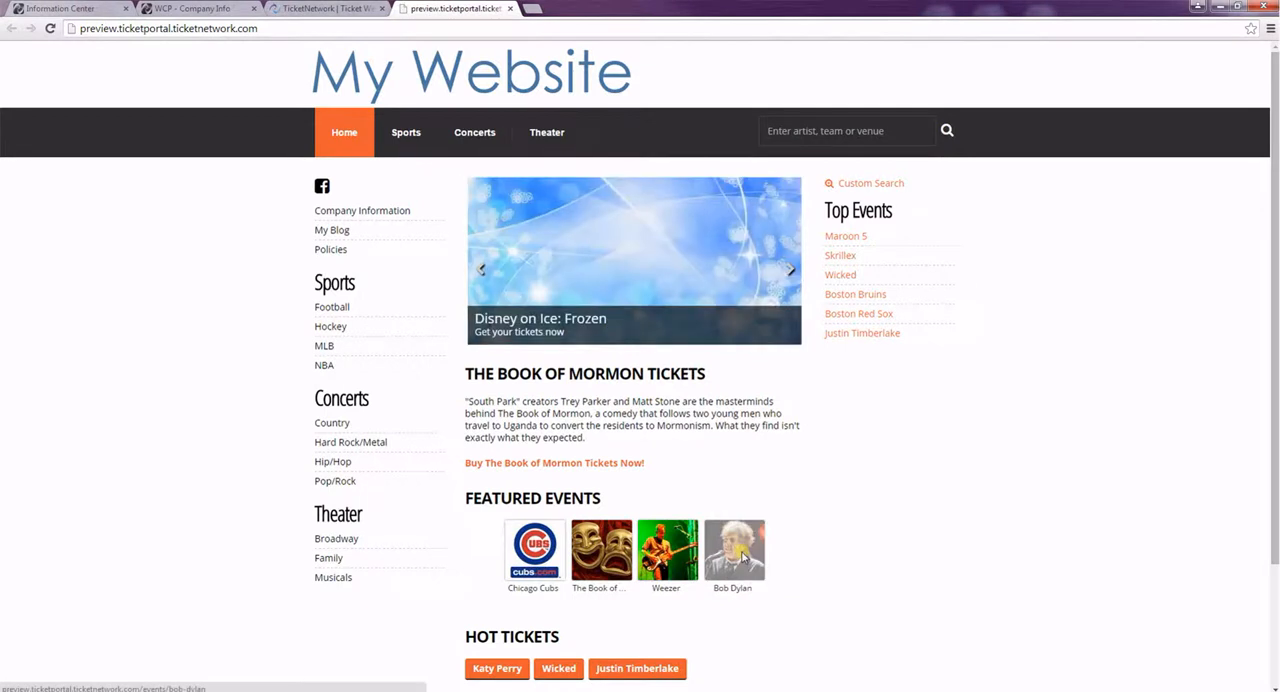
left_click(732, 552)
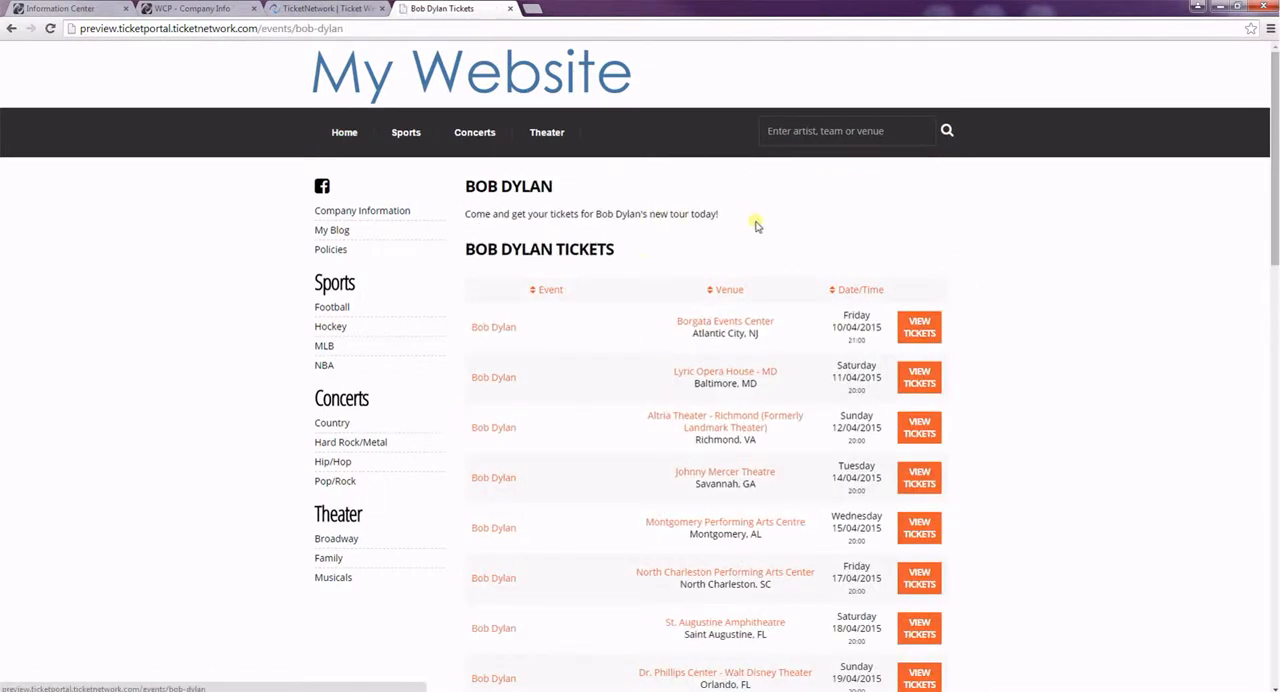
scroll("down", 3)
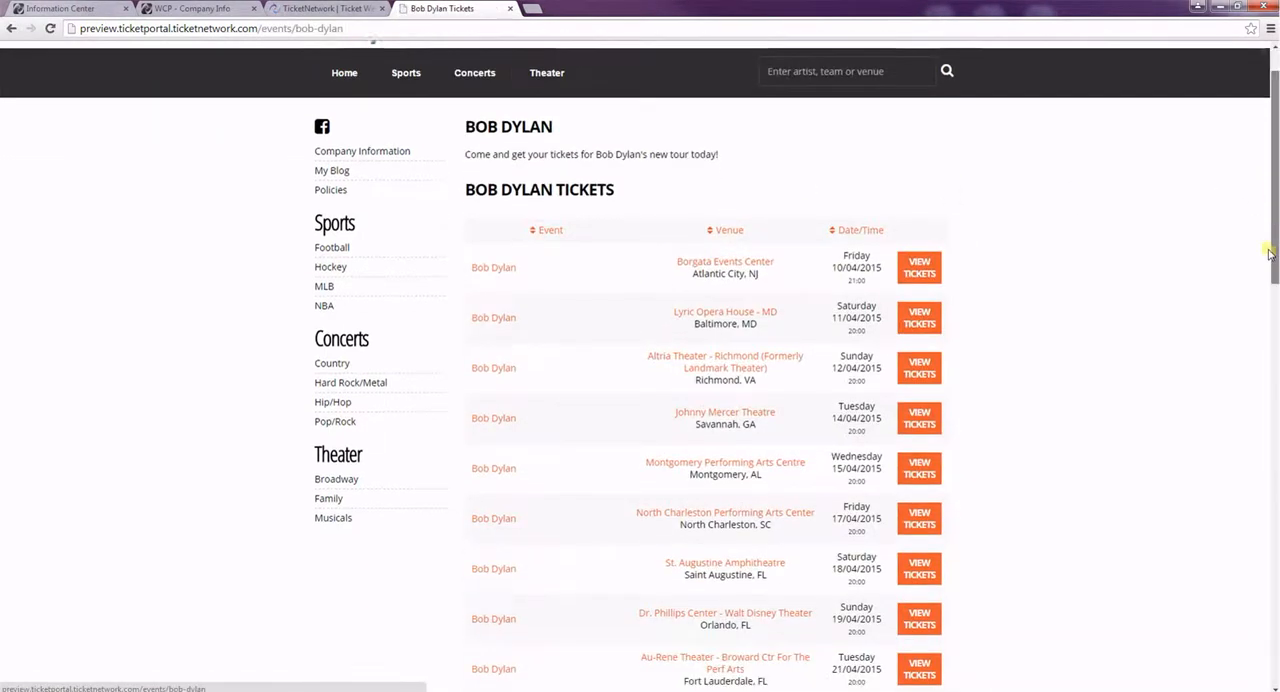
scroll("down", 3)
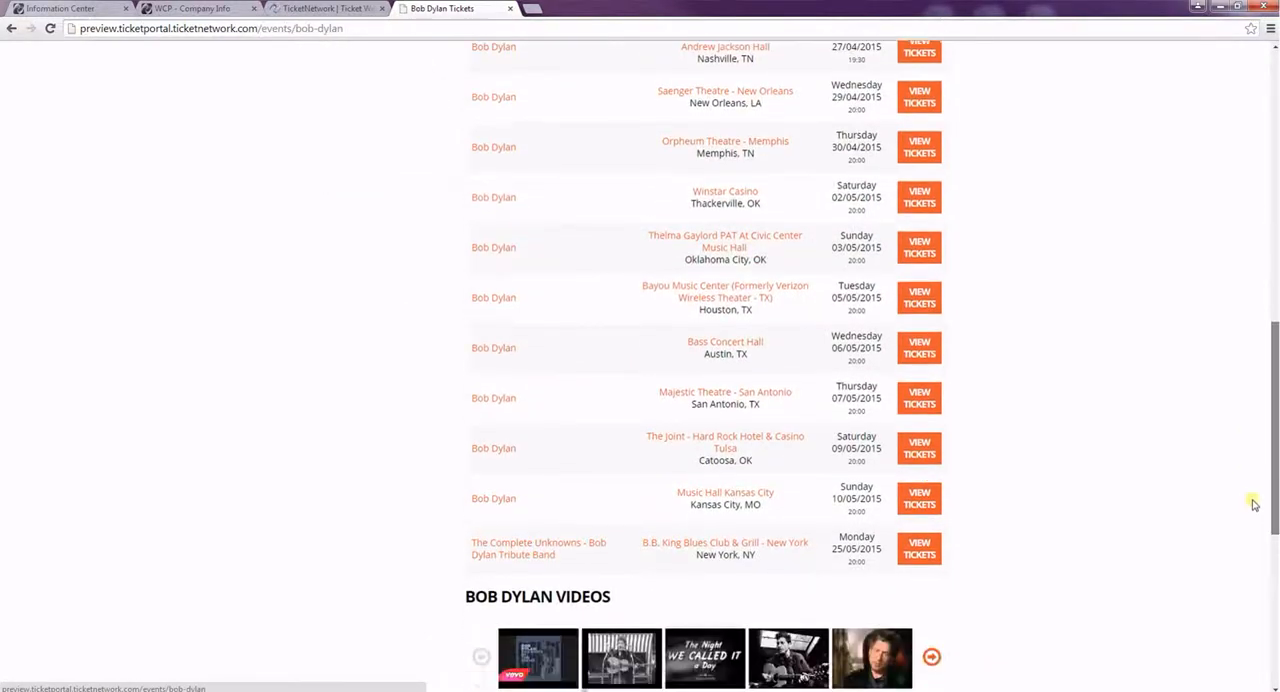
scroll("down", 3)
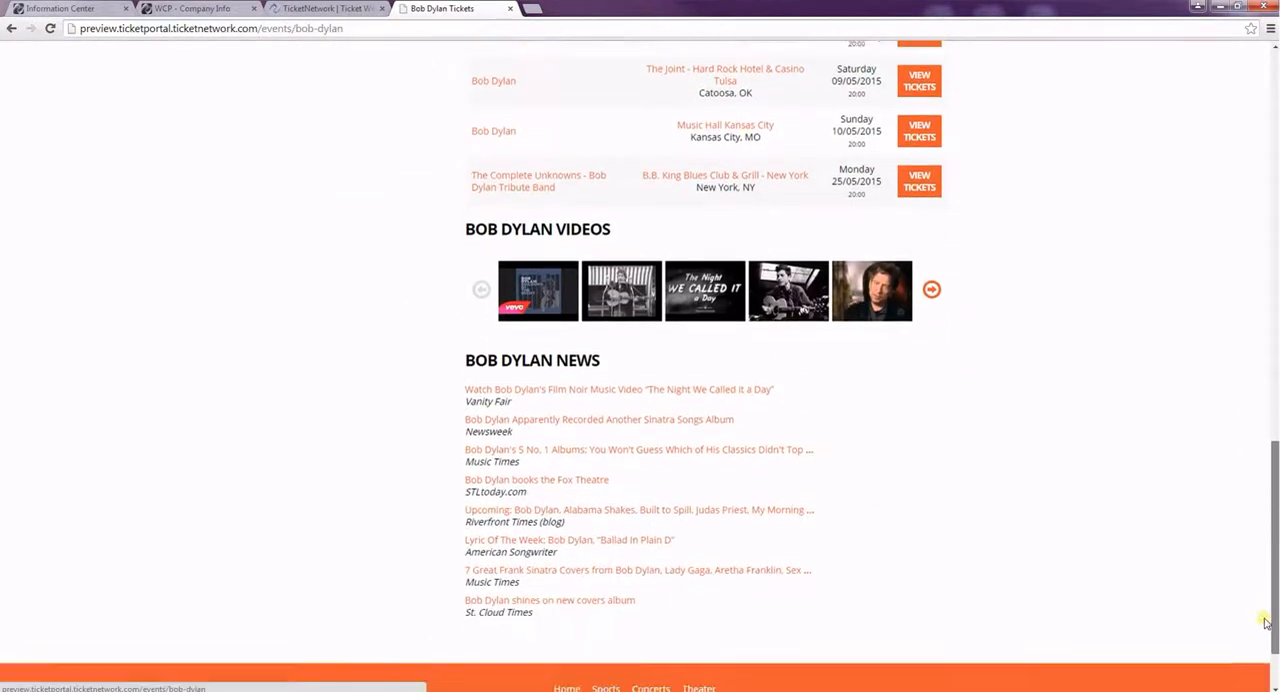
mouse_move(789, 468)
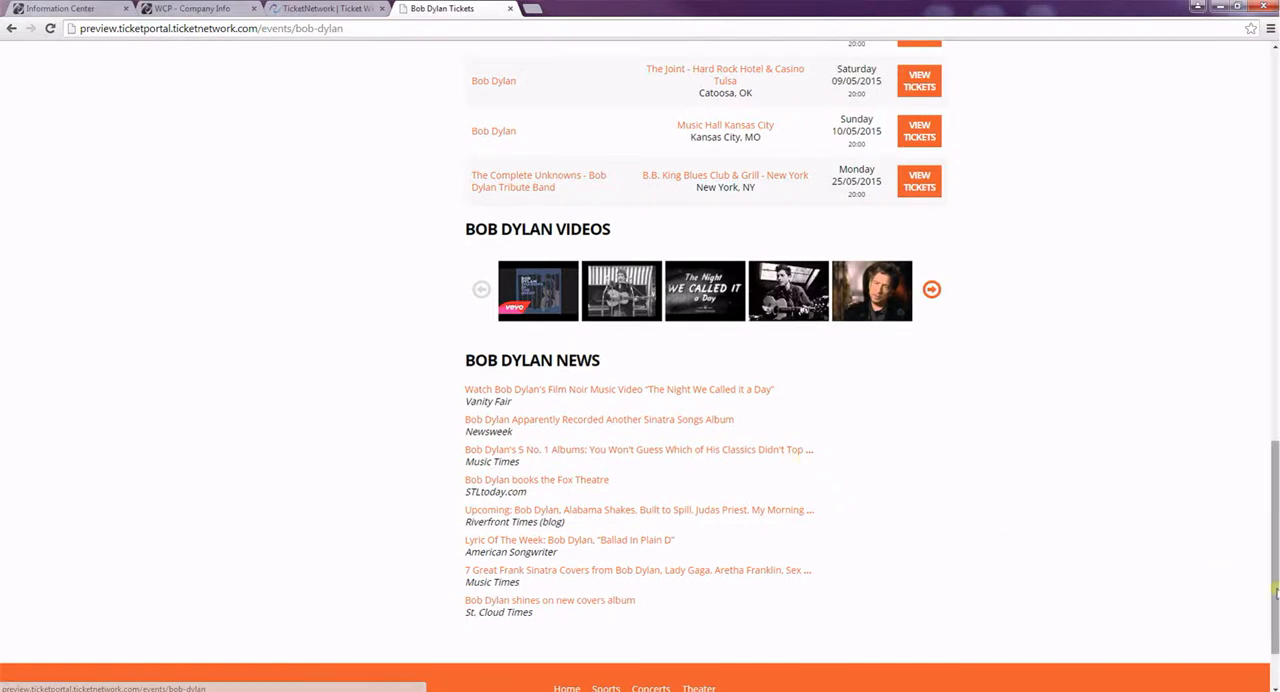
scroll("up", 3)
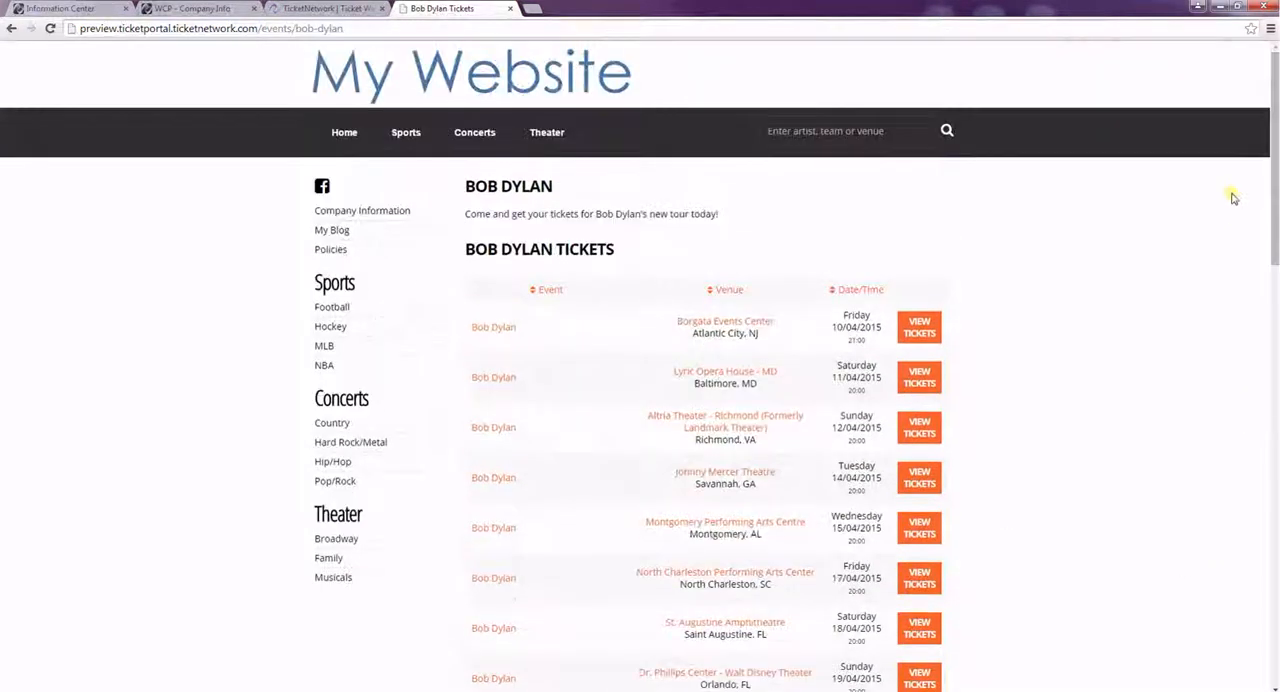